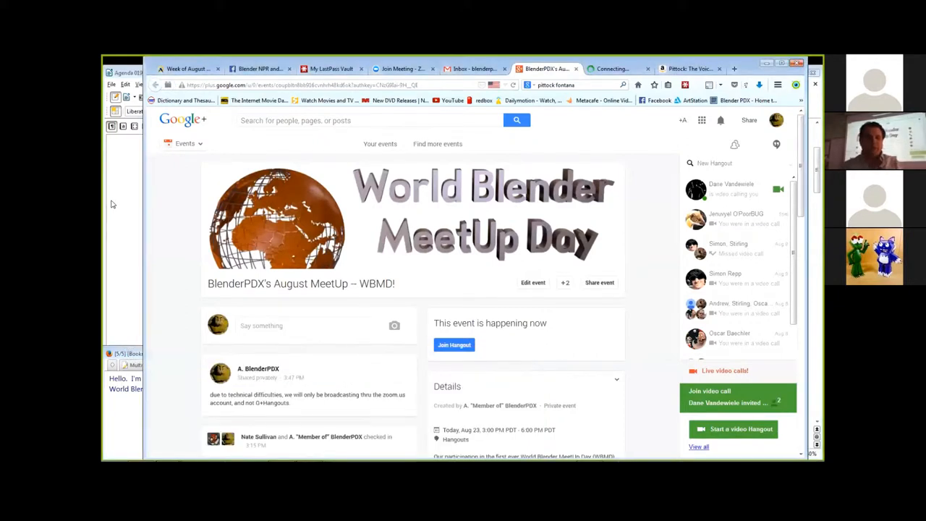
{"action": "mouse_move", "coordinate": [314, 464]}
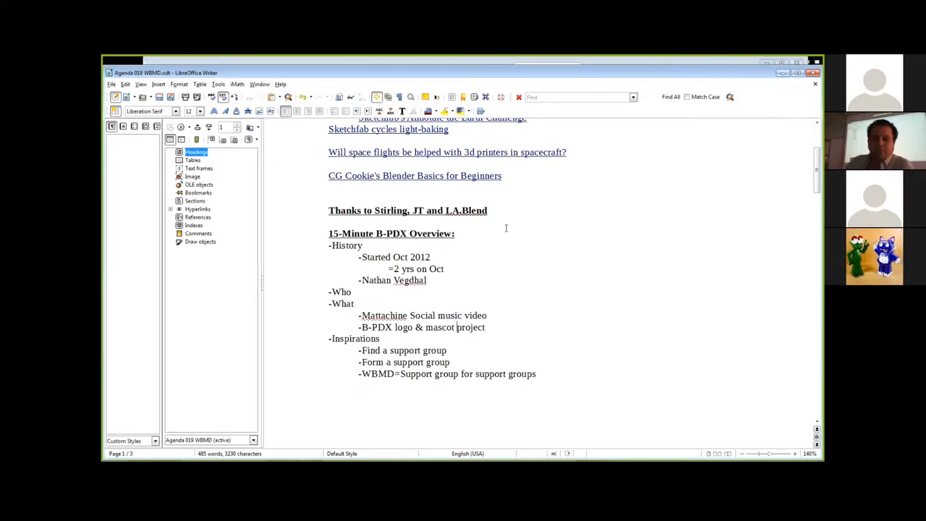
Step: Scroll down through the agenda's B-PDX overview
{"action": "scroll", "scroll_direction": "down", "scroll_amount": 3}
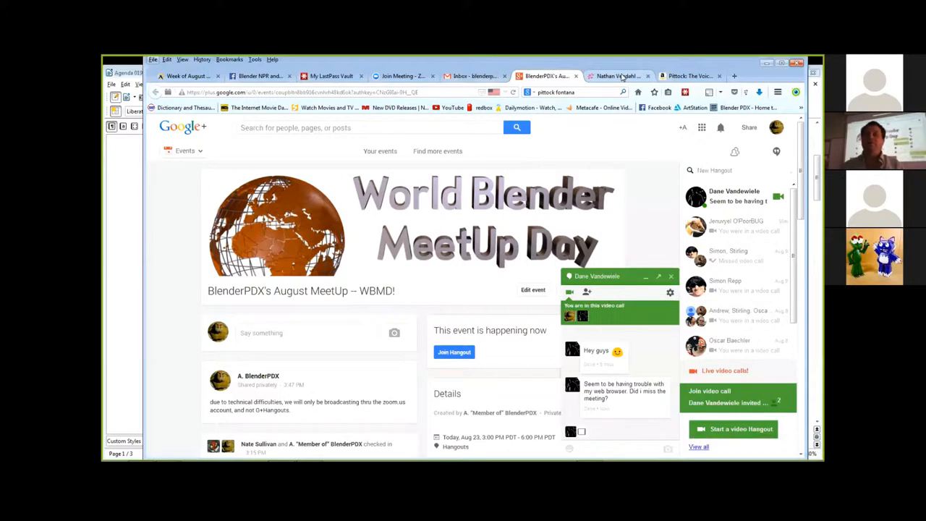
Step: Open Nathan Vegdahl's Blender Network profile and scroll through his background
{"action": "left_click", "coordinate": [619, 75]}
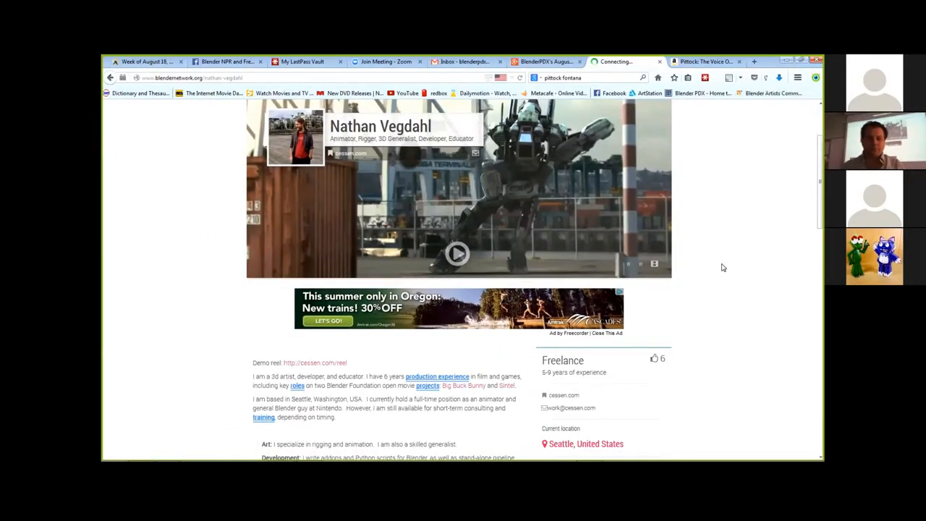
{"action": "scroll", "scroll_direction": "down", "scroll_amount": 3}
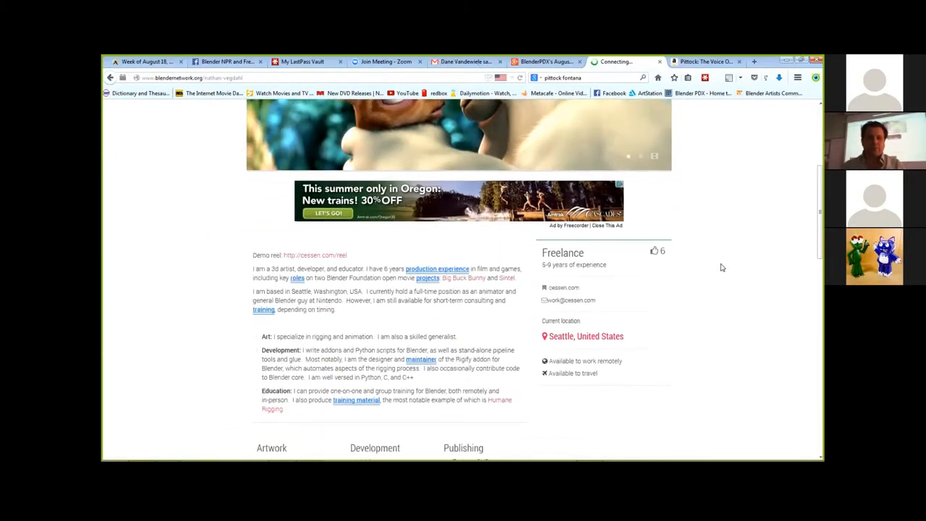
{"action": "scroll", "scroll_direction": "up", "scroll_amount": 3}
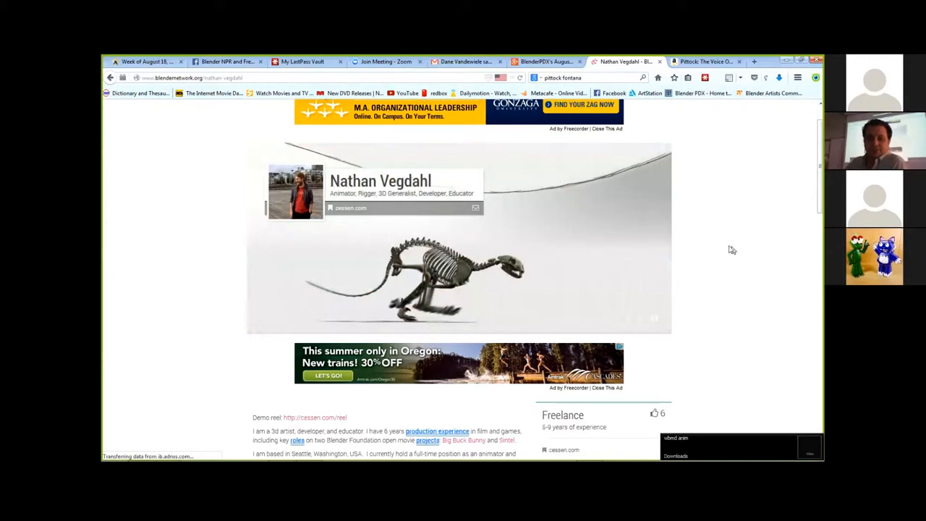
{"action": "mouse_move", "coordinate": [729, 249]}
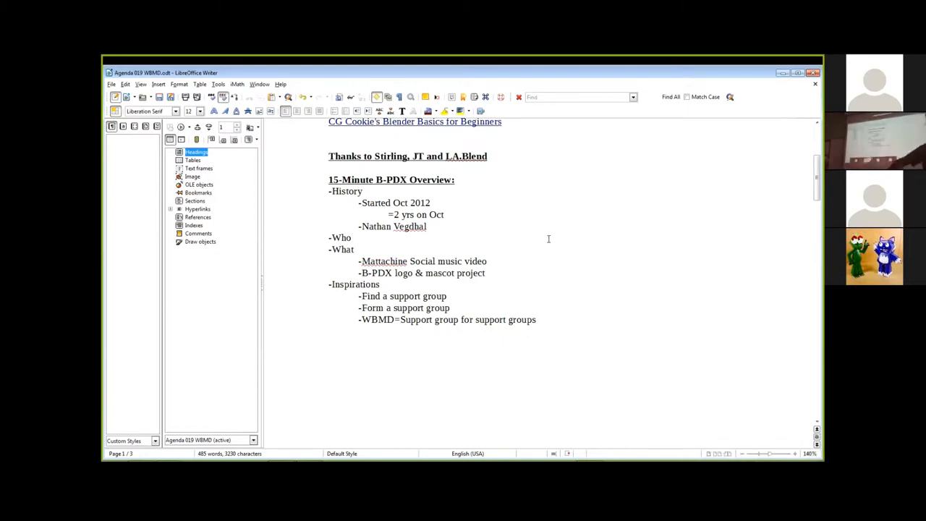
{"action": "left_click", "coordinate": [354, 237]}
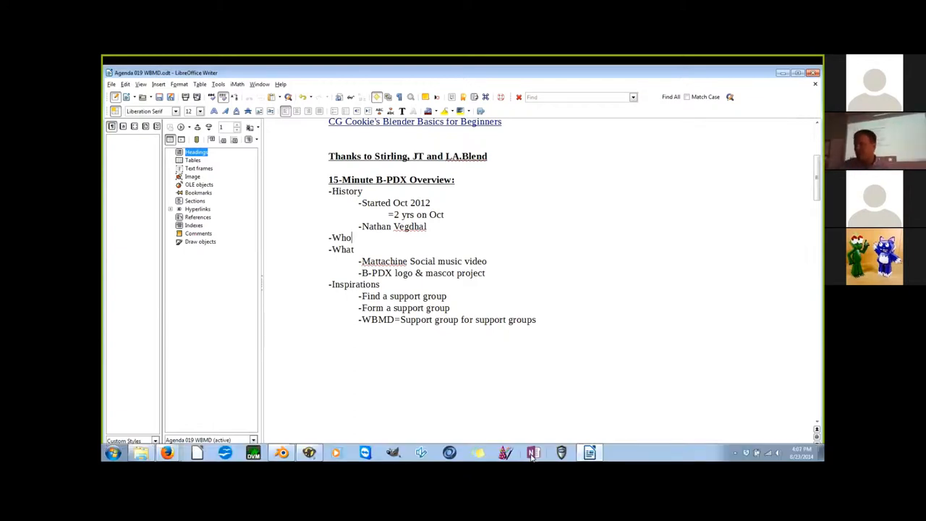
{"action": "mouse_move", "coordinate": [533, 453]}
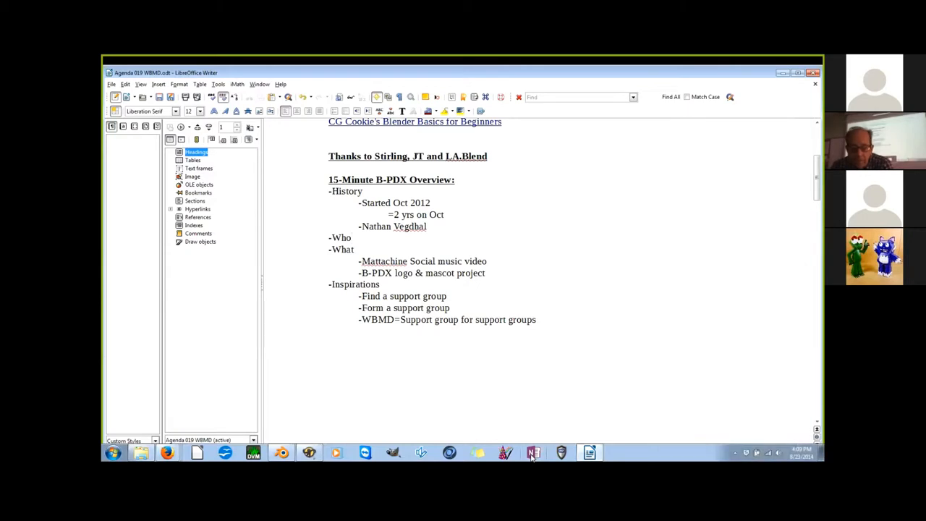
{"action": "left_click", "coordinate": [352, 238]}
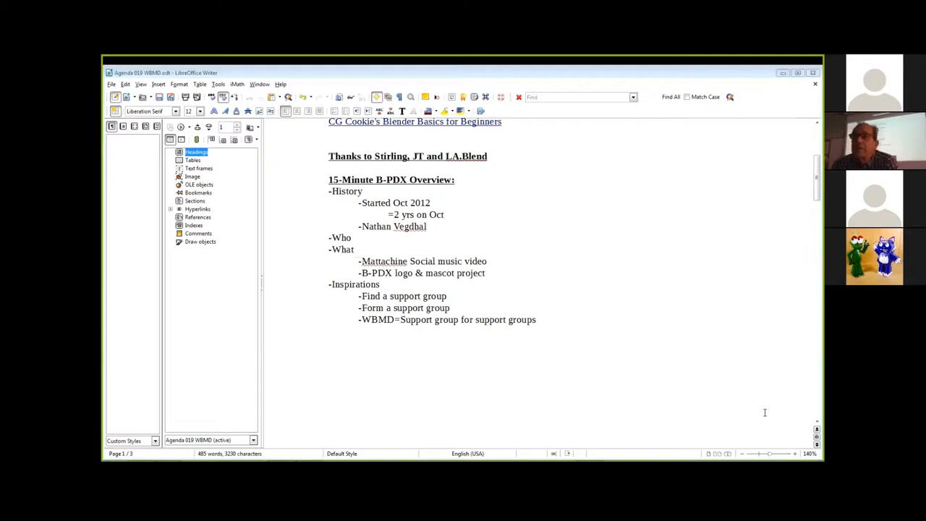
Step: Click over the Writer window while Firefox stalls on the Flash plugin
{"action": "left_click", "coordinate": [352, 237]}
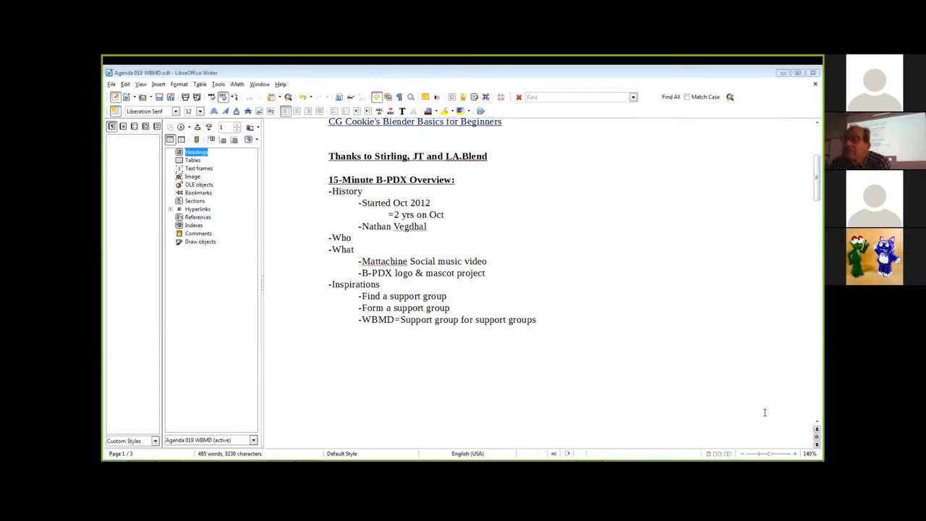
{"action": "left_click", "coordinate": [352, 237]}
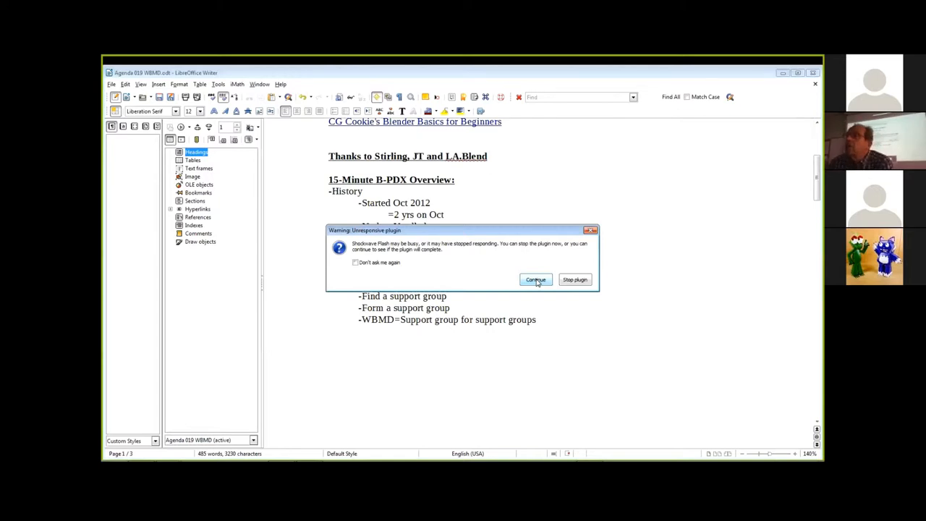
Step: Choose Continue in the unresponsive Flash plugin warning
{"action": "left_click", "coordinate": [536, 280]}
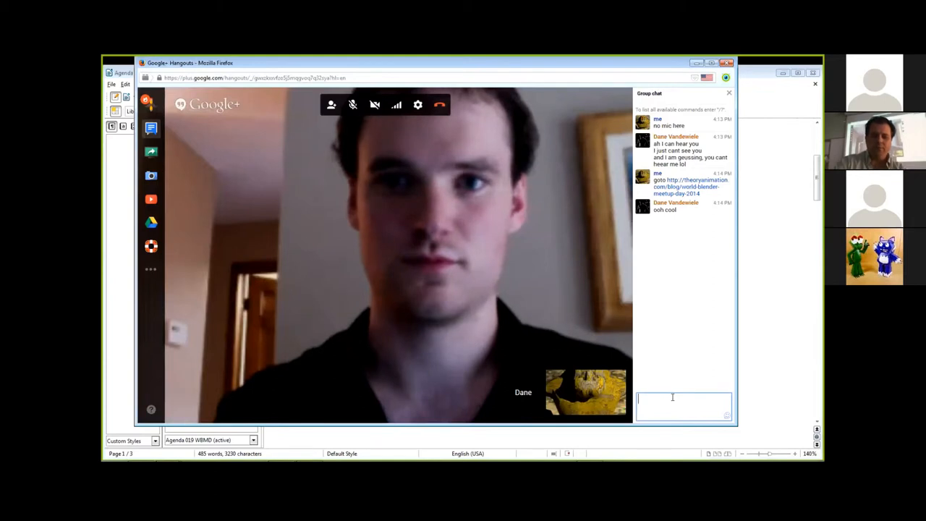
Step: Send 'our mic is on zoom brdcst' in the Hangouts group chat
{"action": "type", "text": "our mic o"}
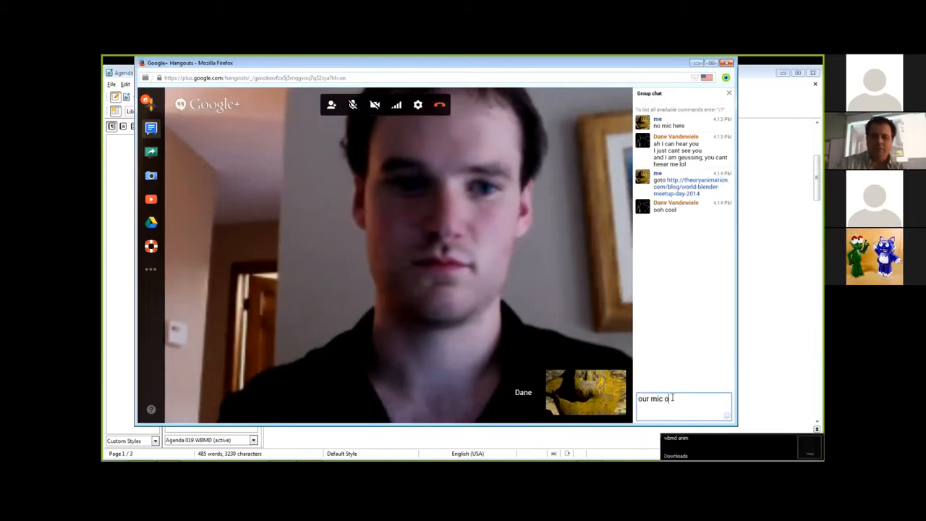
{"action": "type", "text": "is"}
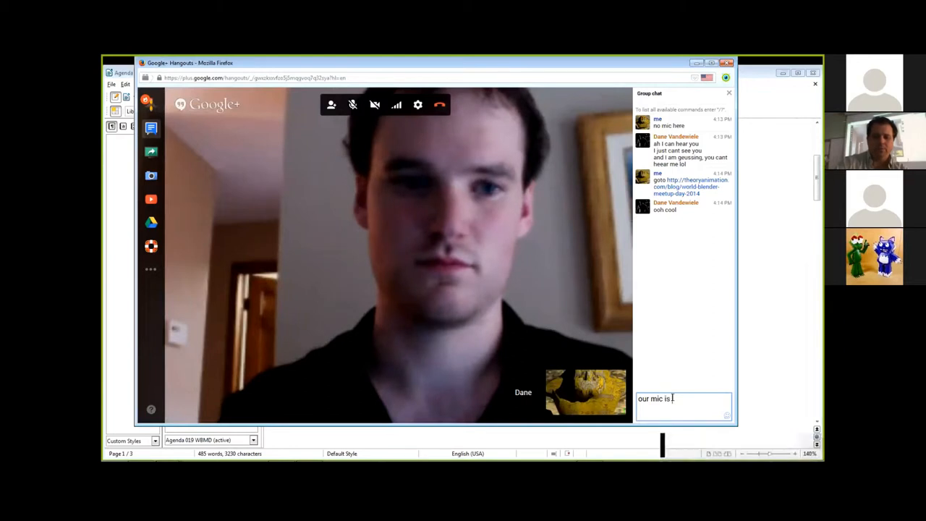
{"action": "type", "text": "on zoom"}
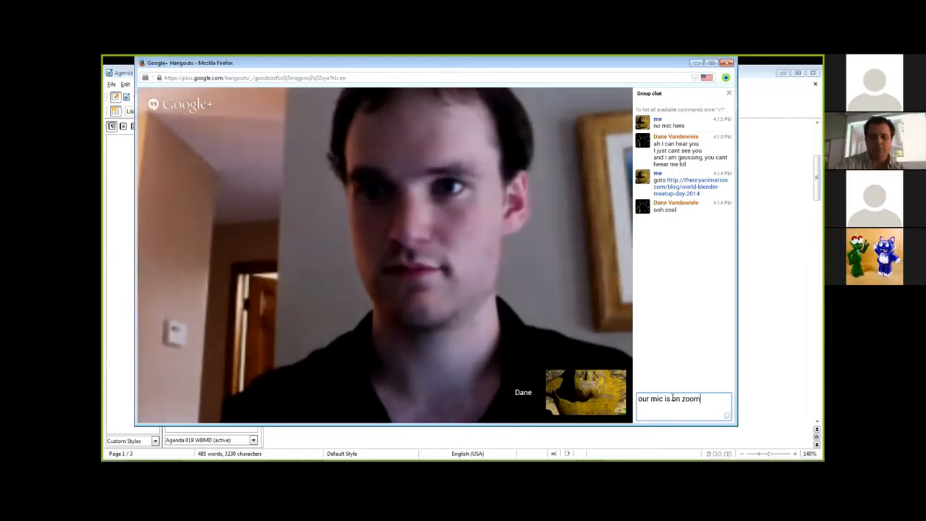
{"action": "type", "text": "brdcst"}
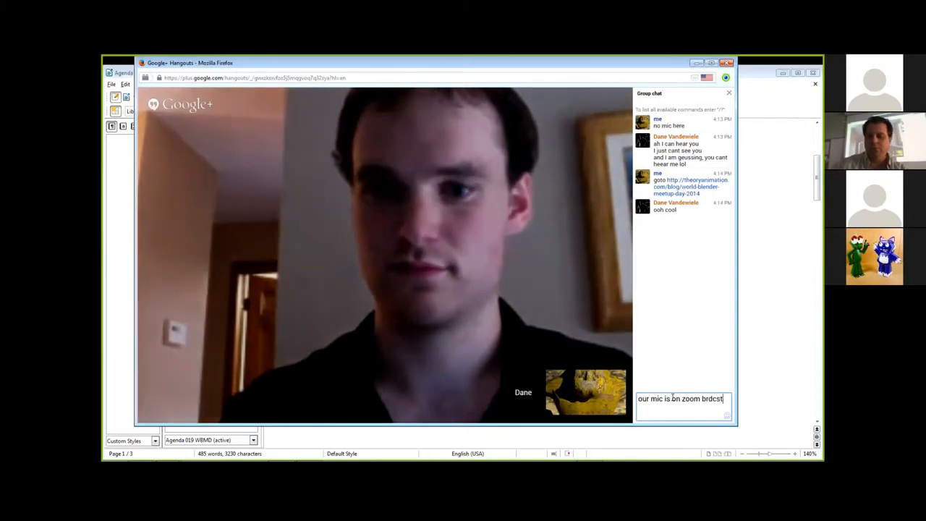
{"action": "key", "text": "Return"}
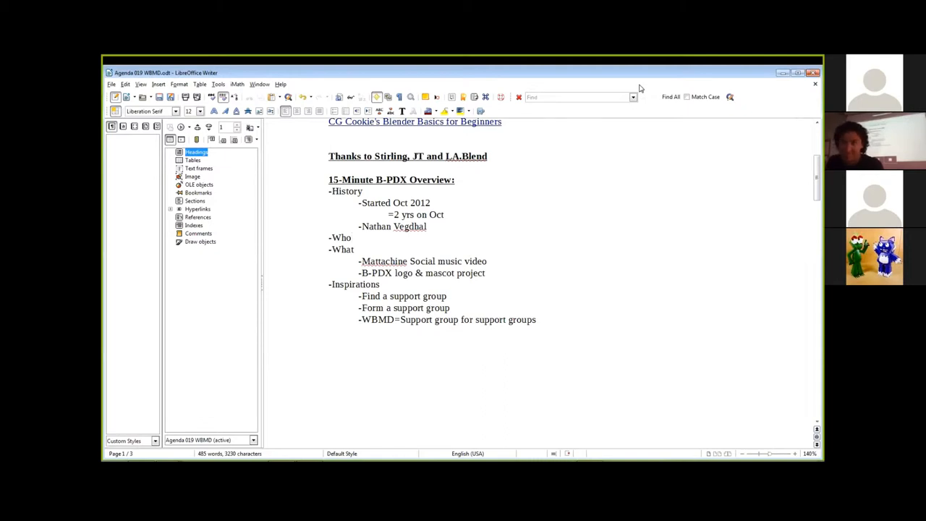
{"action": "left_click", "coordinate": [353, 238]}
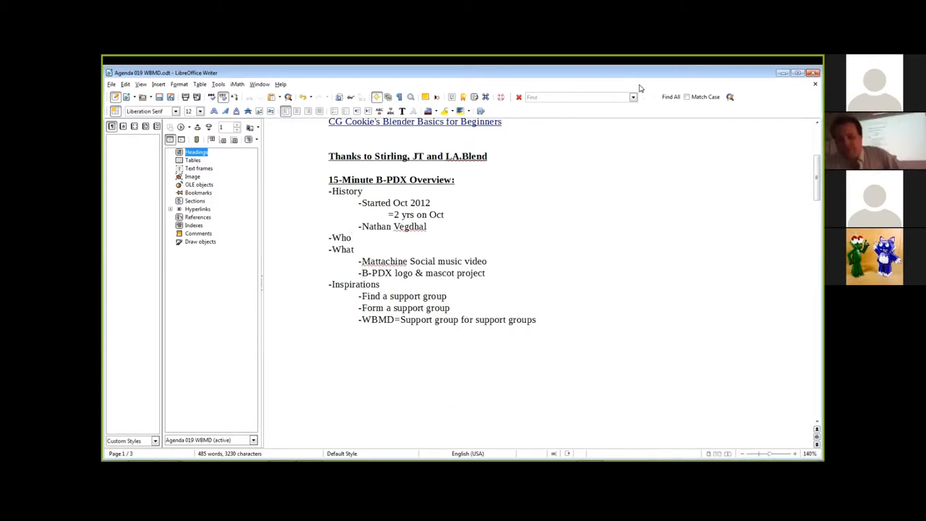
{"action": "left_click", "coordinate": [353, 237]}
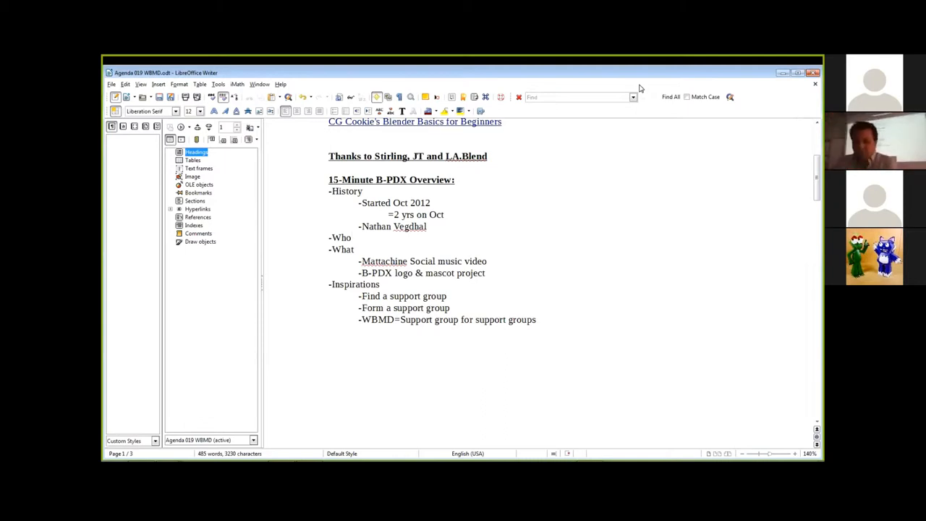
{"action": "left_click", "coordinate": [353, 237]}
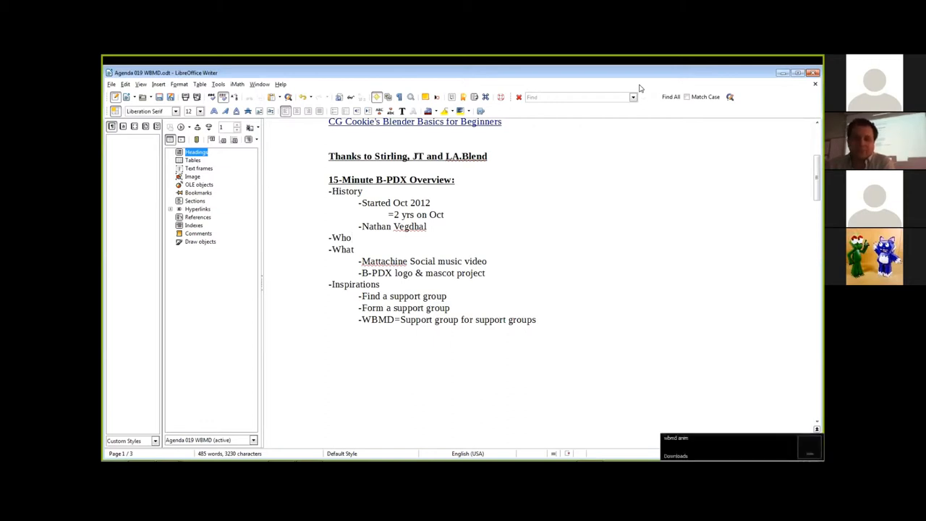
{"action": "left_click", "coordinate": [353, 238]}
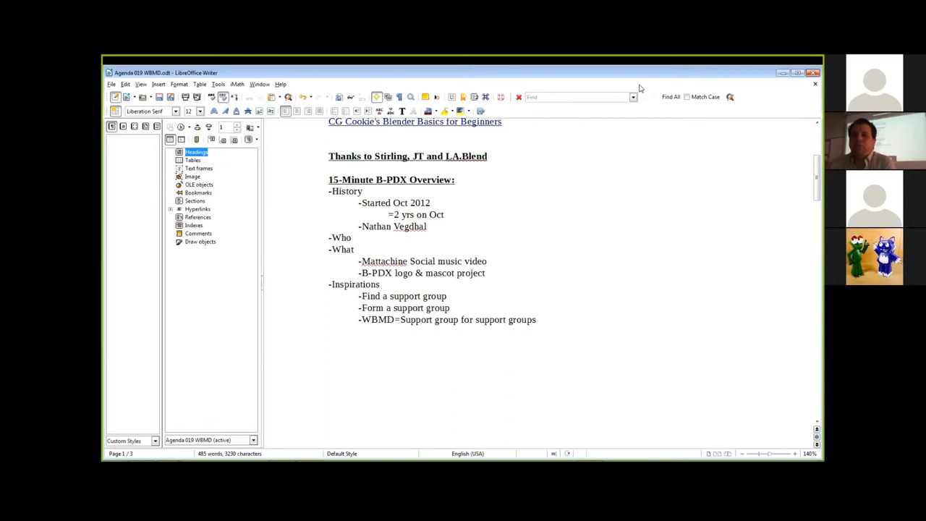
{"action": "left_click", "coordinate": [354, 237]}
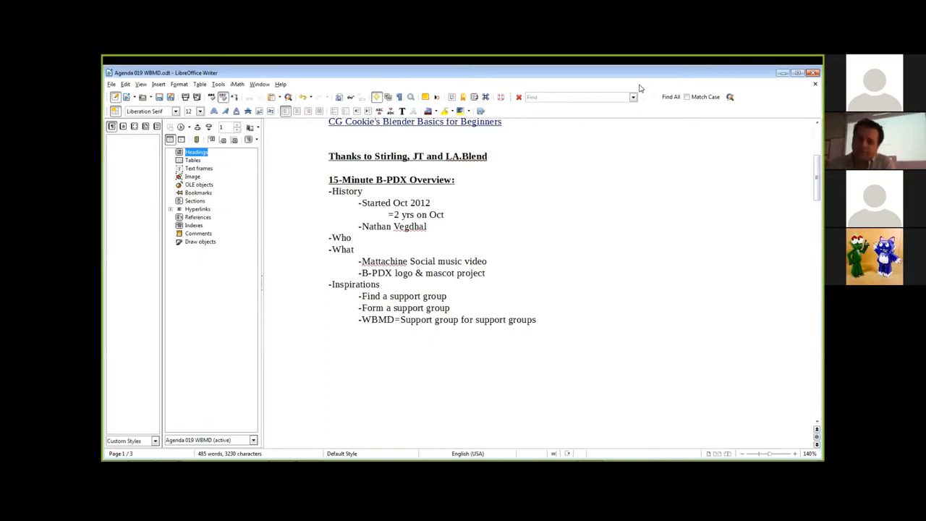
{"action": "left_click", "coordinate": [352, 238]}
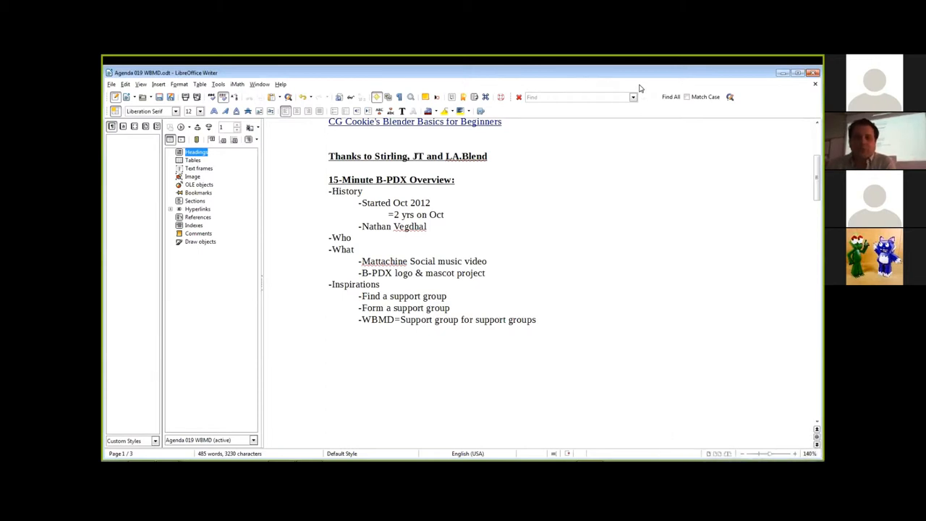
{"action": "left_click", "coordinate": [353, 238]}
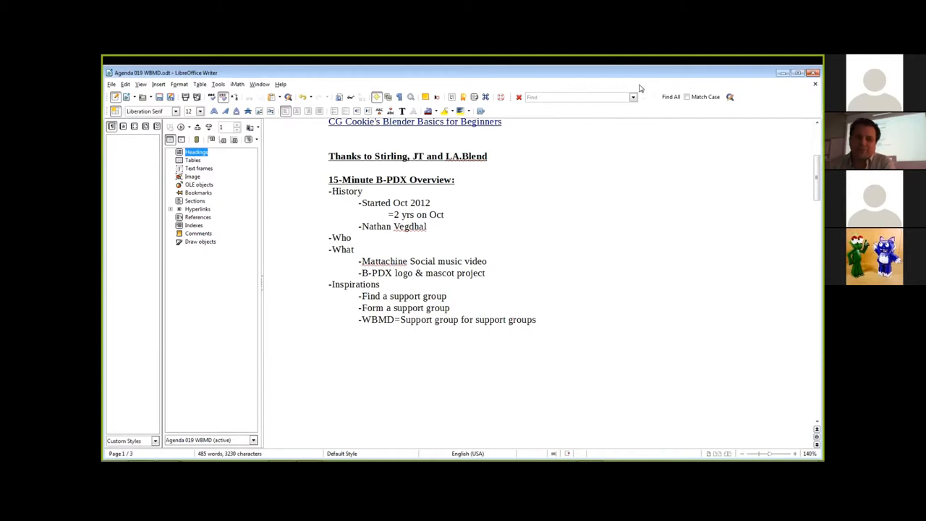
{"action": "left_click", "coordinate": [352, 238]}
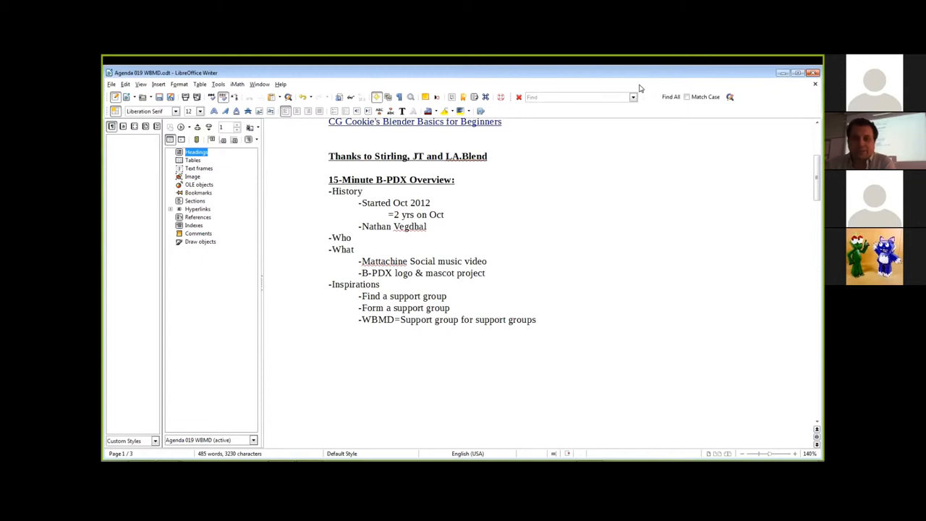
{"action": "left_click", "coordinate": [353, 237]}
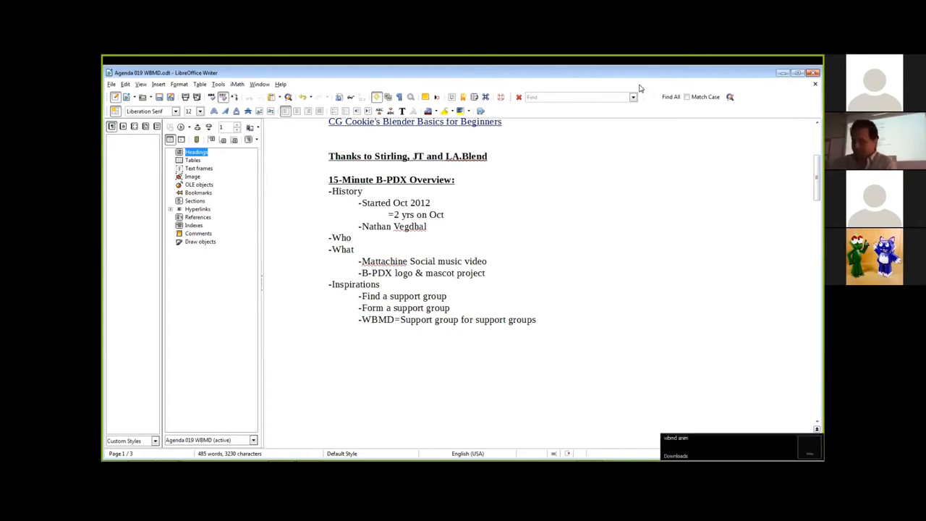
{"action": "mouse_move", "coordinate": [585, 59]}
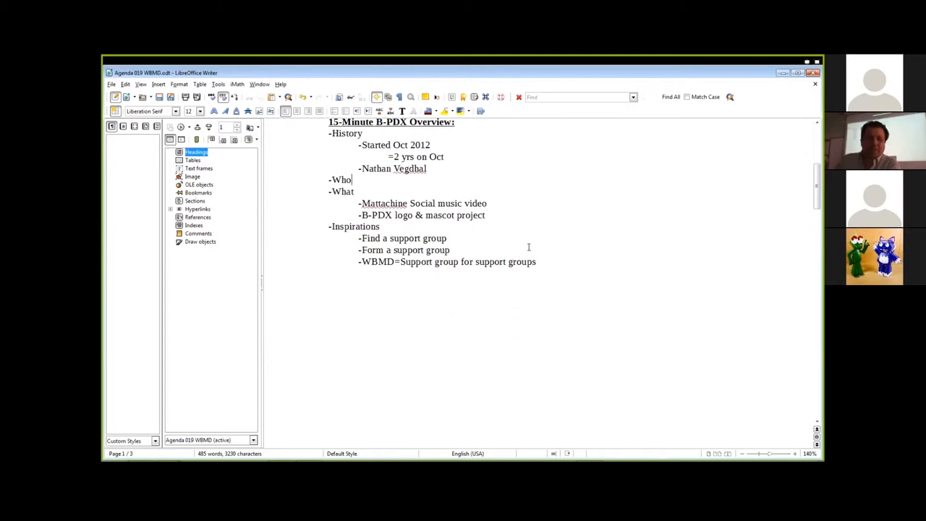
{"action": "scroll", "scroll_direction": "up", "scroll_amount": 3}
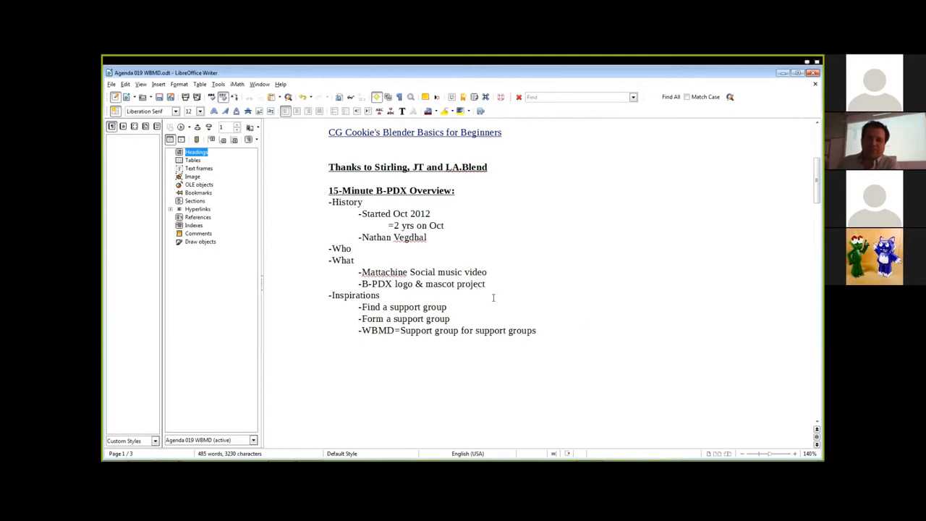
{"action": "mouse_move", "coordinate": [417, 335]}
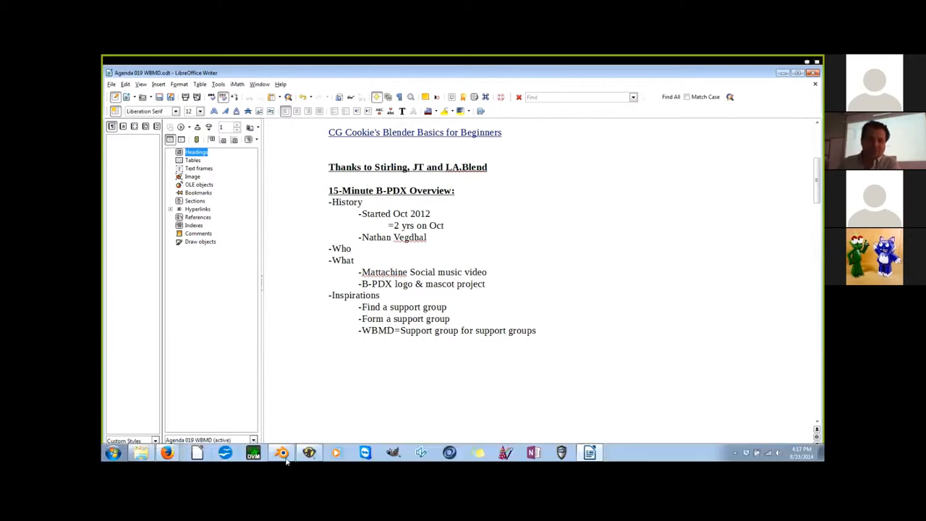
{"action": "mouse_move", "coordinate": [281, 453]}
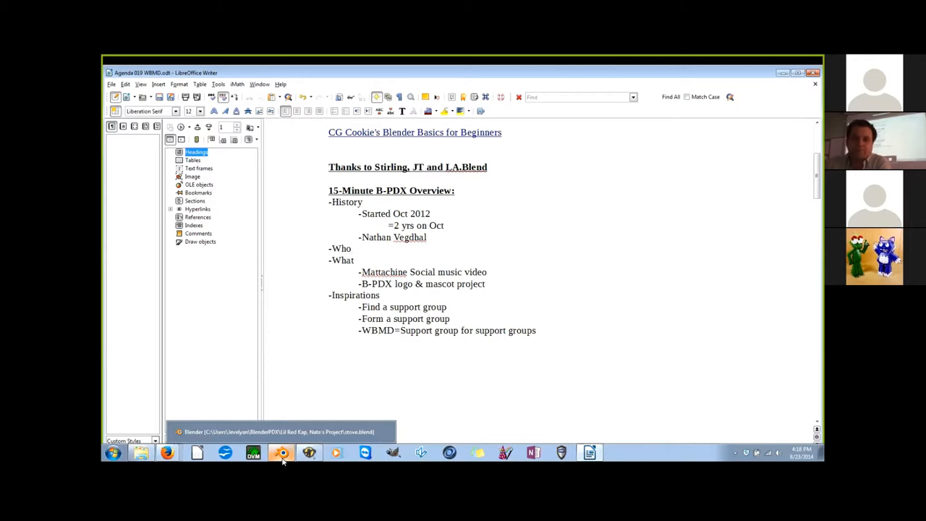
{"action": "left_click", "coordinate": [352, 249]}
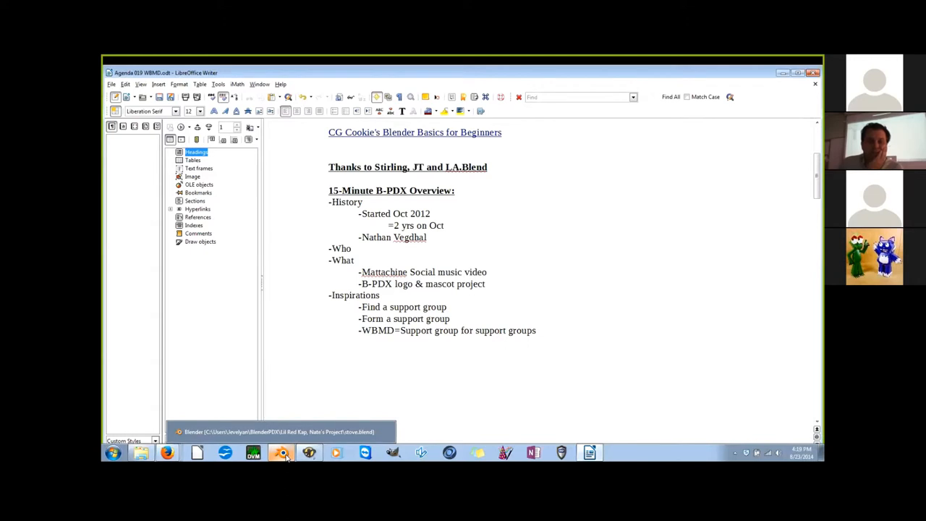
{"action": "left_click", "coordinate": [352, 249]}
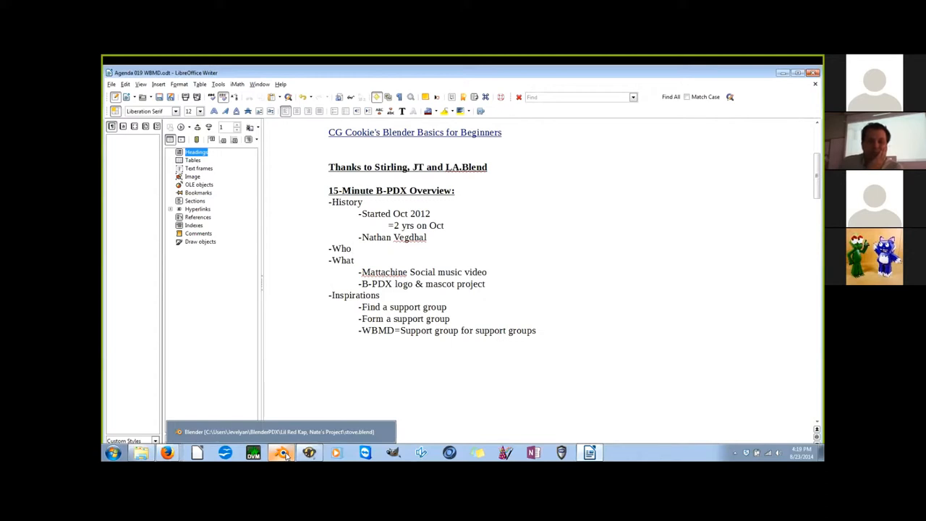
{"action": "left_click", "coordinate": [351, 248]}
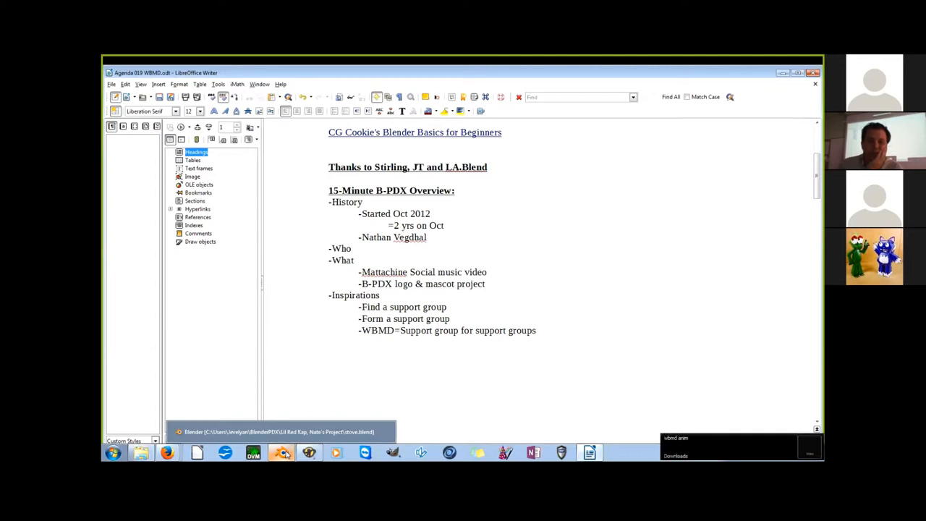
{"action": "left_click", "coordinate": [352, 248]}
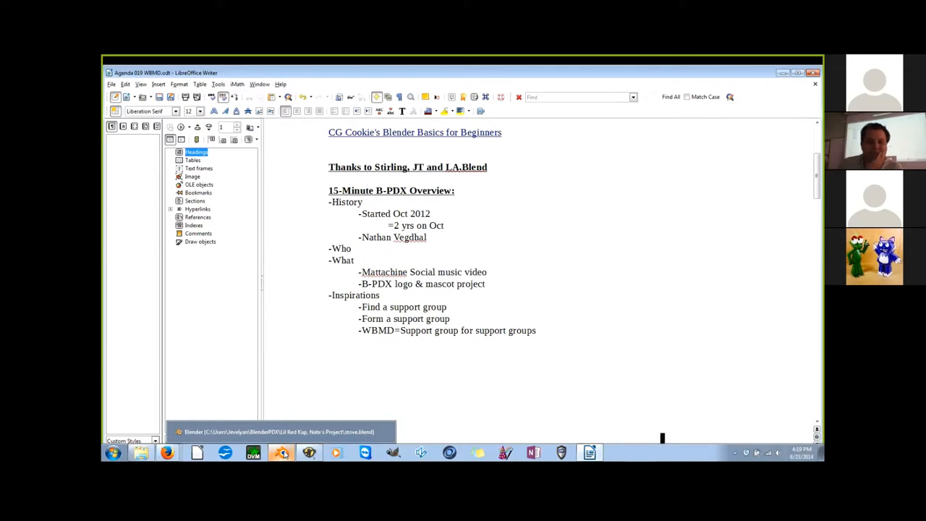
{"action": "left_click", "coordinate": [351, 248]}
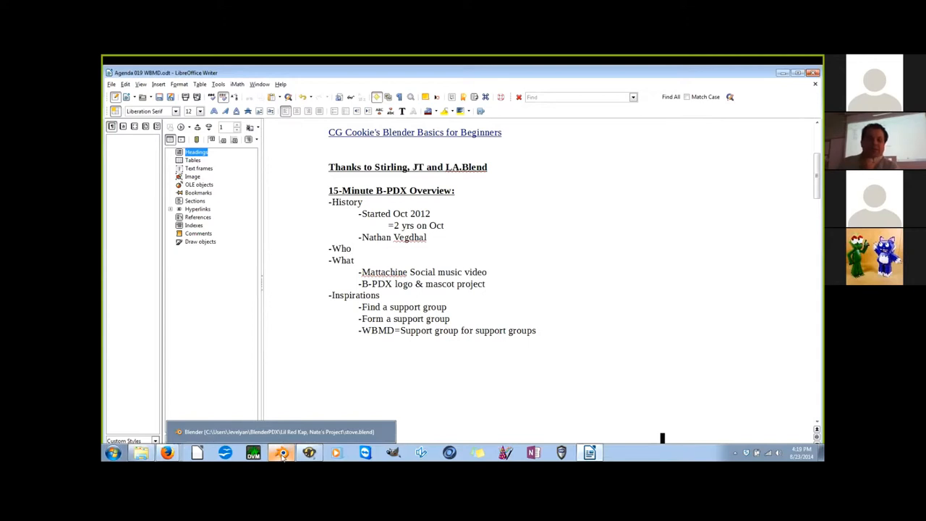
Step: Bring the Blender stove project forward and open the File menu's recent files
{"action": "left_click", "coordinate": [280, 452]}
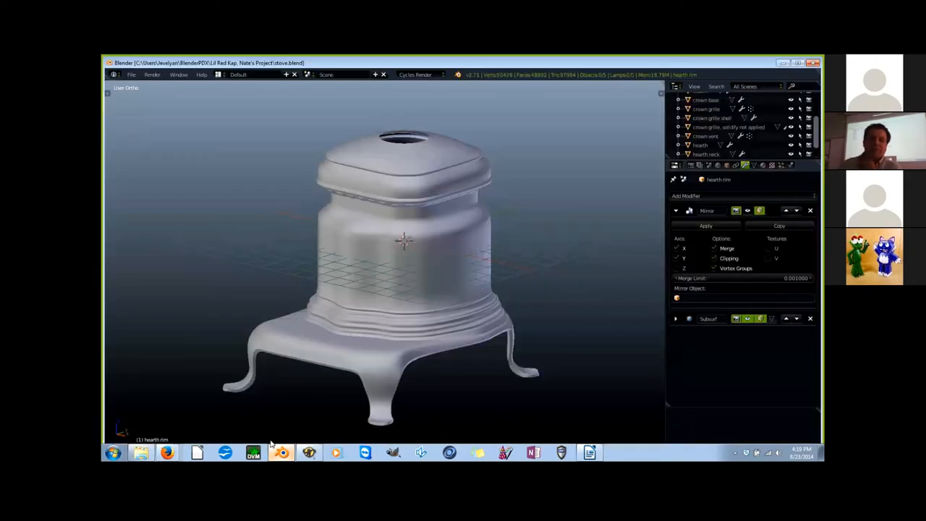
{"action": "left_click", "coordinate": [131, 75]}
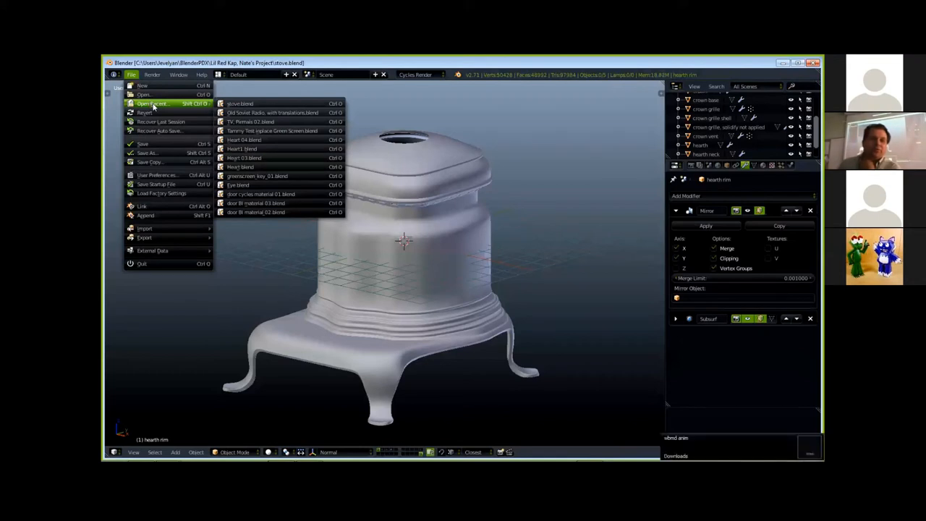
{"action": "mouse_move", "coordinate": [158, 131]}
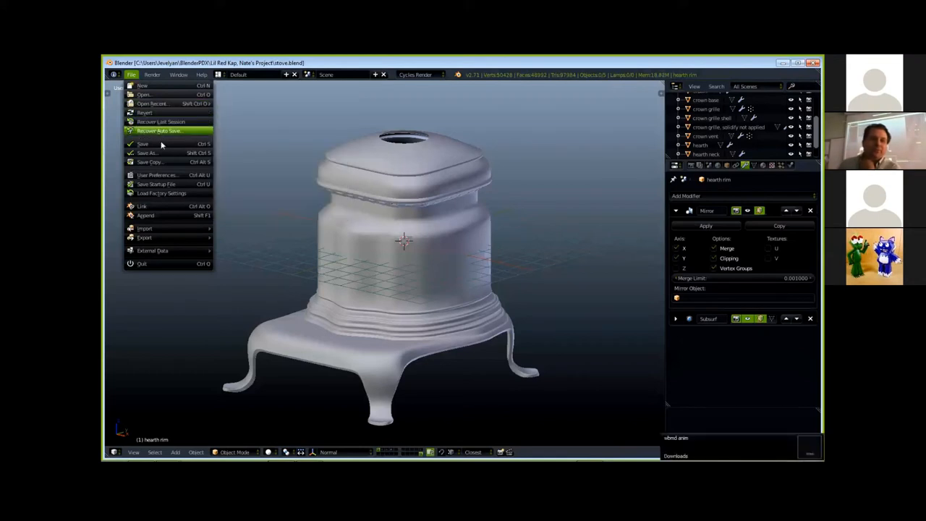
{"action": "mouse_move", "coordinate": [156, 176]}
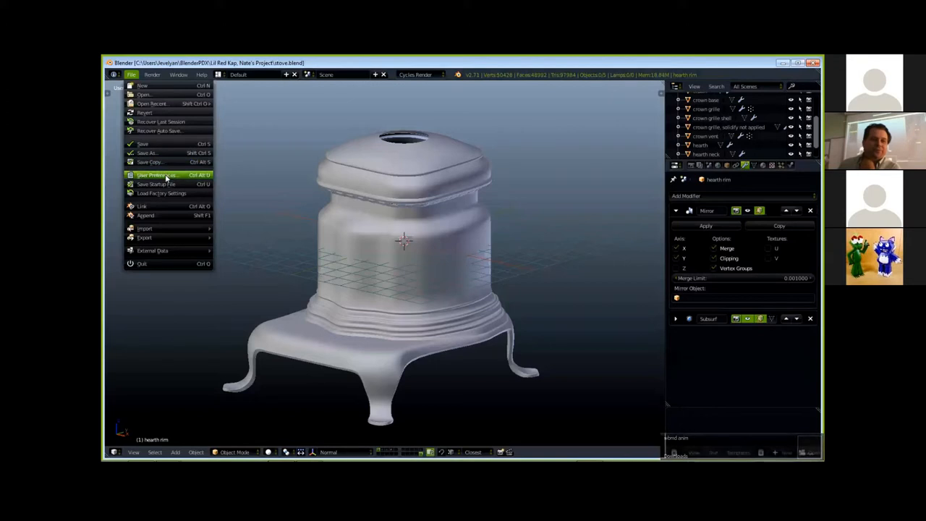
{"action": "mouse_move", "coordinate": [158, 148]}
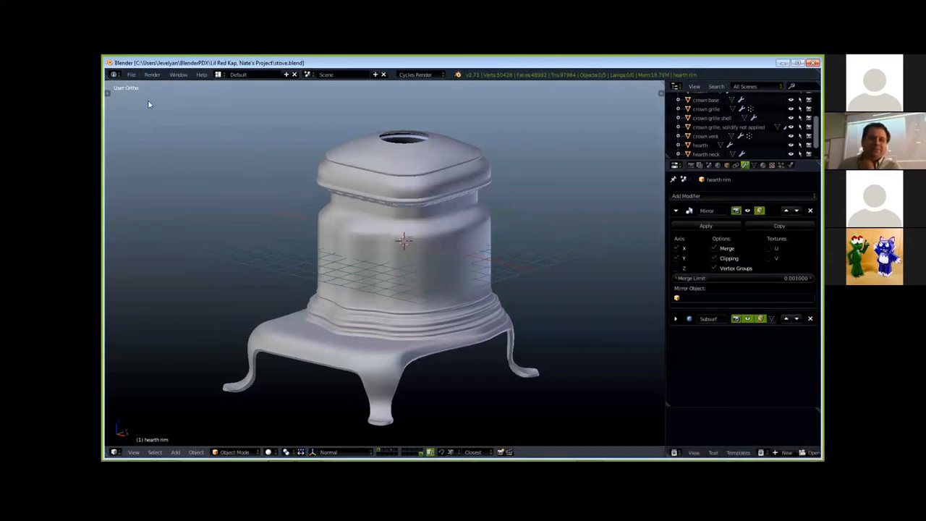
{"action": "left_click", "coordinate": [131, 75]}
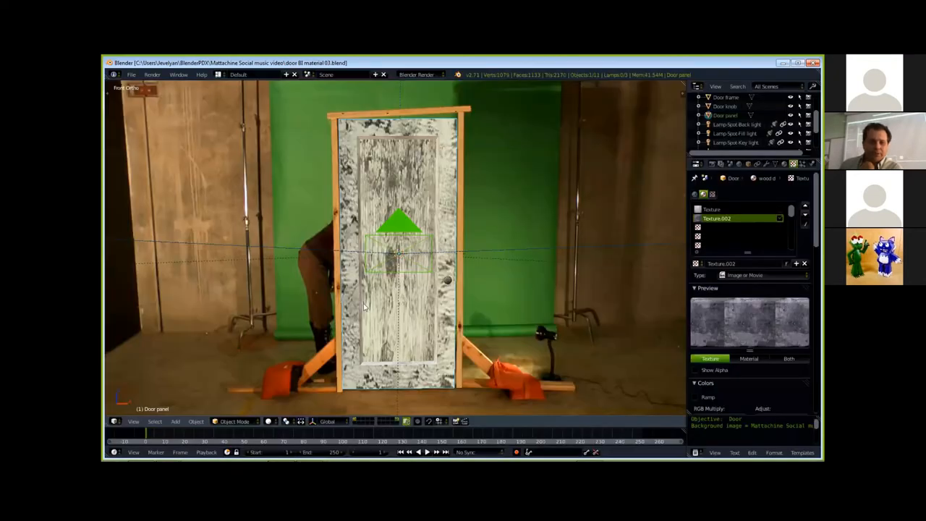
{"action": "mouse_move", "coordinate": [449, 297]}
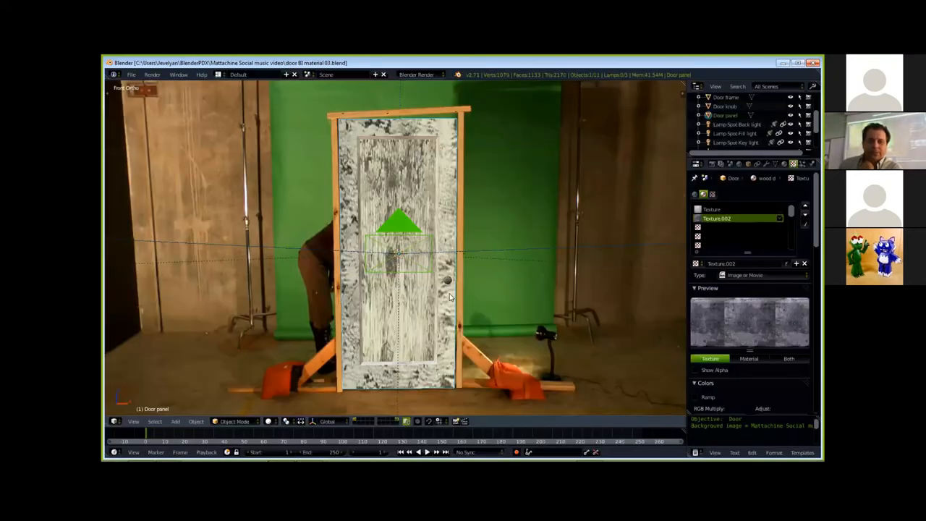
{"action": "mouse_move", "coordinate": [465, 212]}
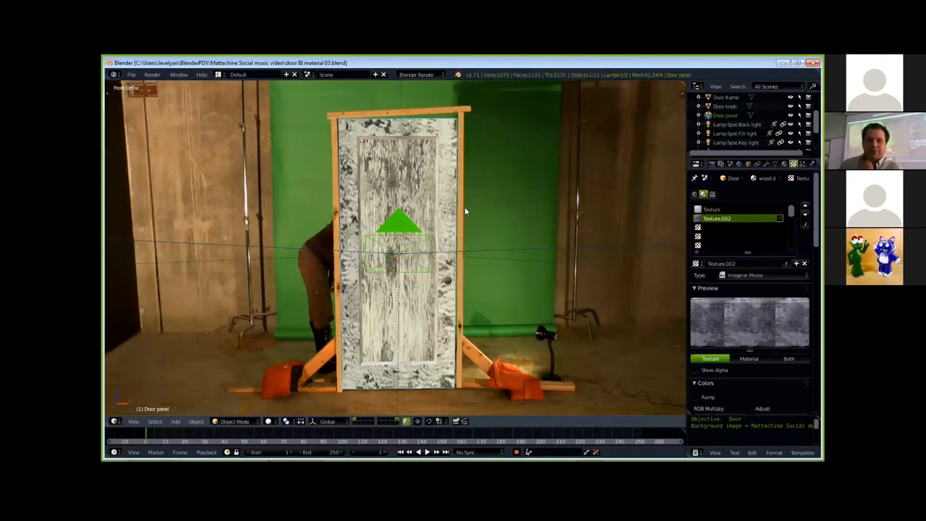
{"action": "mouse_move", "coordinate": [343, 300]}
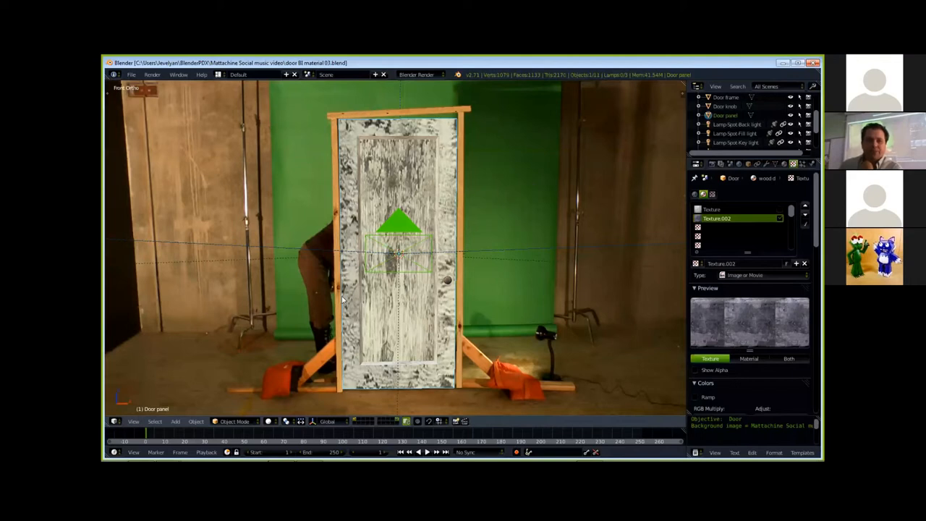
{"action": "mouse_move", "coordinate": [328, 173]}
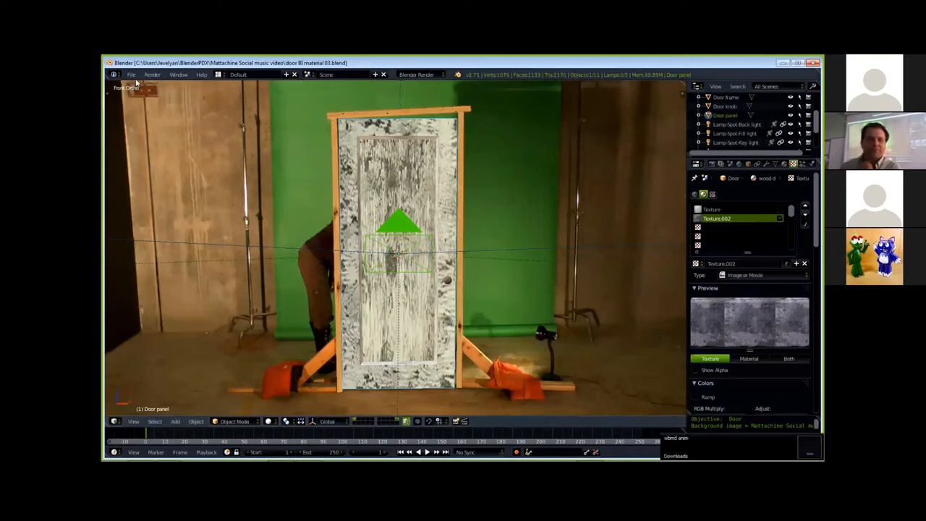
Step: Open the File menu to load Eye.blend
{"action": "left_click", "coordinate": [132, 74]}
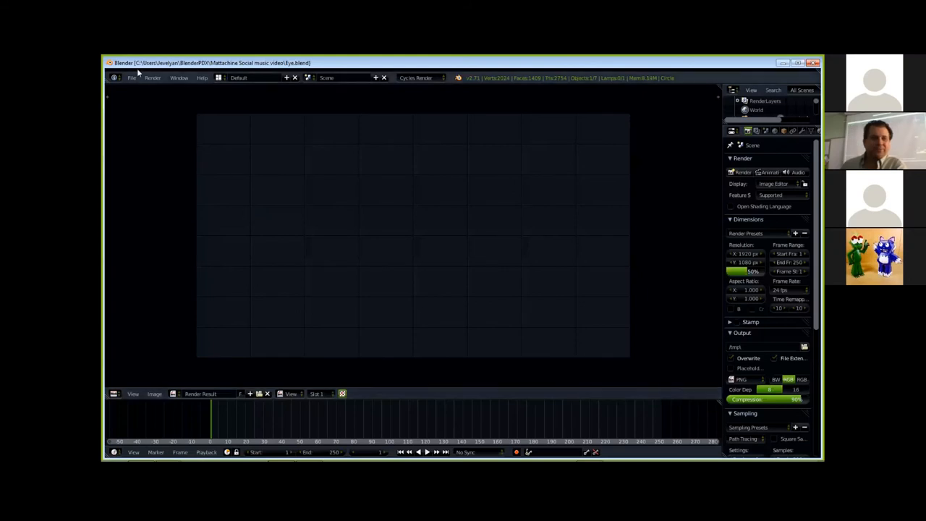
Step: Open the File menu to load Heart 04.blend
{"action": "left_click", "coordinate": [132, 77]}
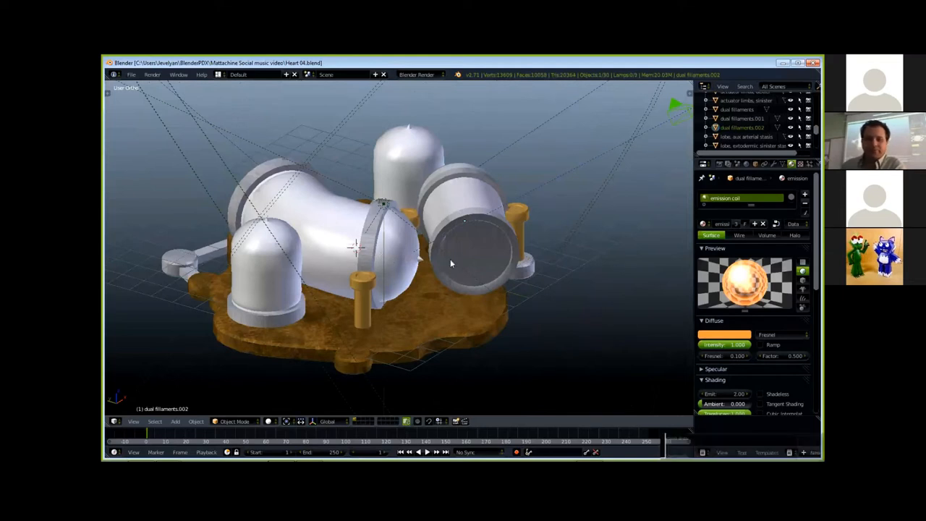
{"action": "mouse_move", "coordinate": [500, 218]}
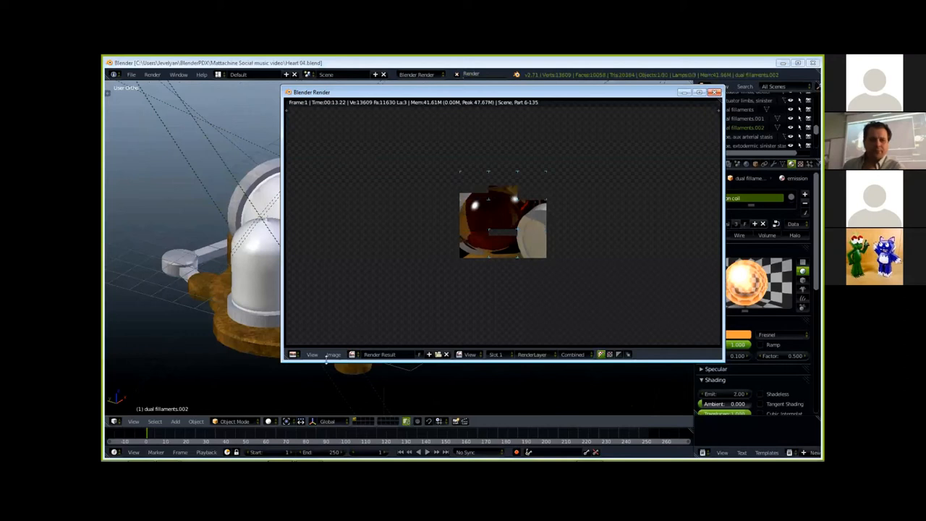
{"action": "left_click", "coordinate": [334, 355]}
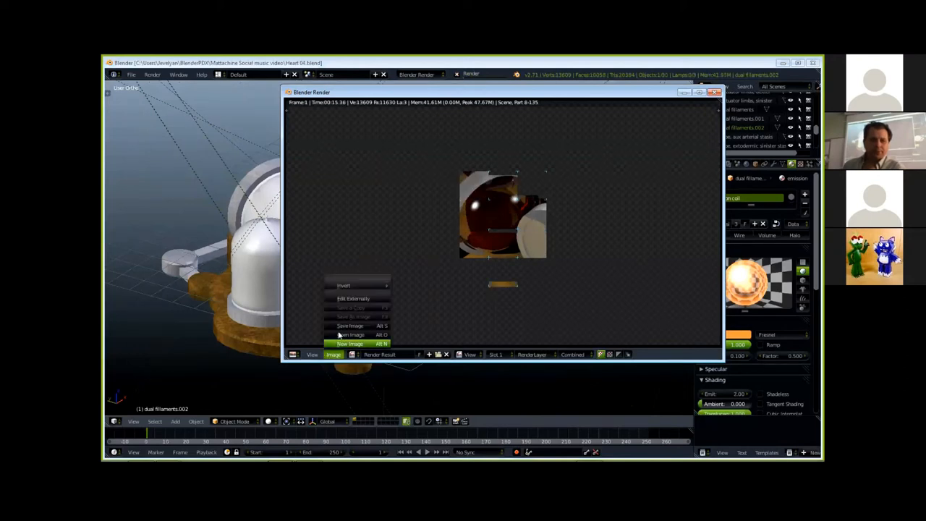
{"action": "left_click", "coordinate": [349, 335]}
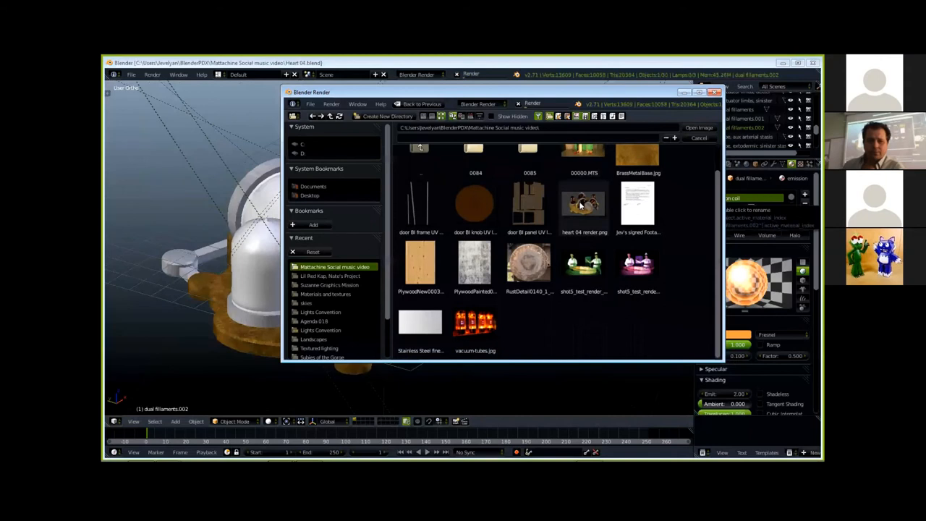
{"action": "mouse_move", "coordinate": [564, 306]}
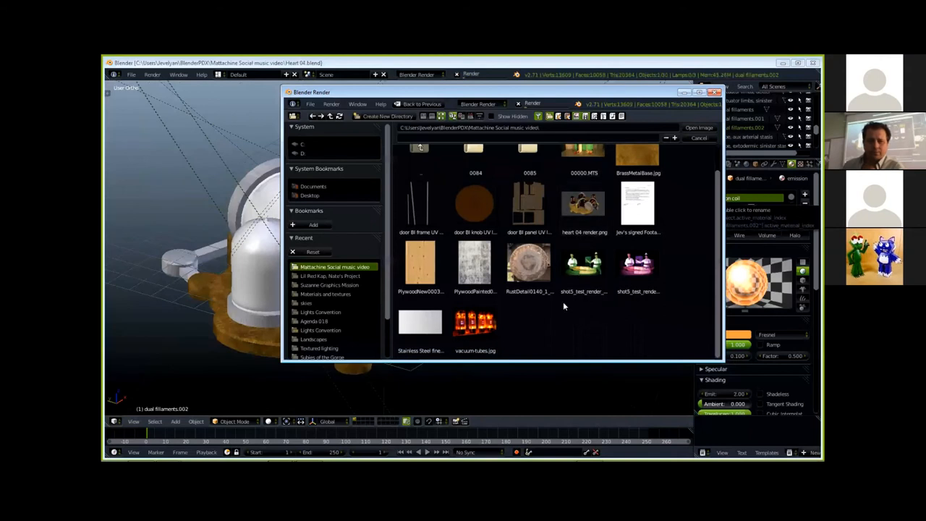
{"action": "mouse_move", "coordinate": [571, 306]}
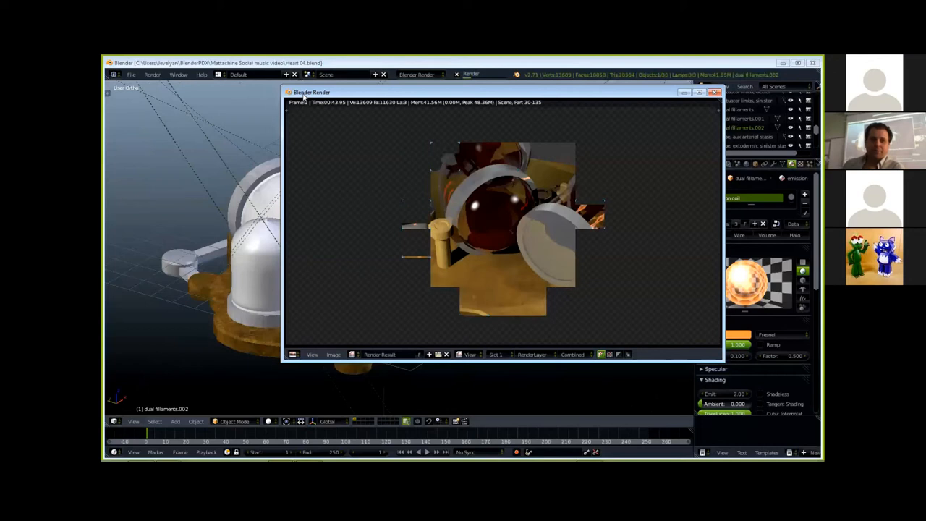
Step: Close the Blender Render window, then click in the top menu bar
{"action": "left_click", "coordinate": [714, 92]}
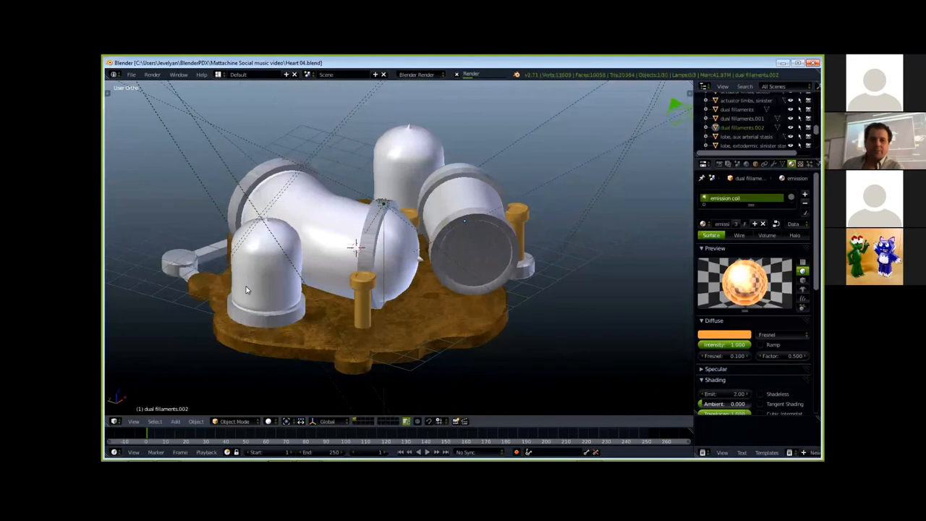
{"action": "mouse_move", "coordinate": [228, 365]}
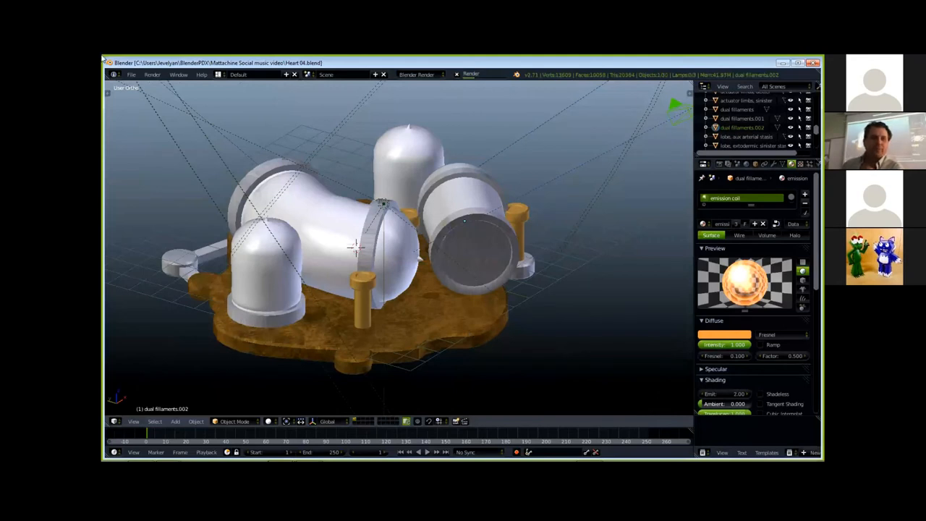
{"action": "mouse_move", "coordinate": [181, 133]}
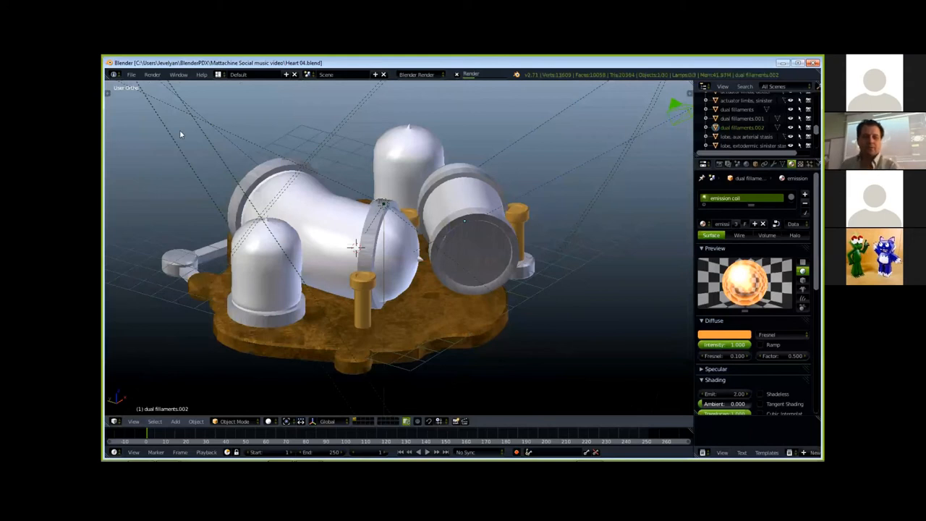
{"action": "left_click", "coordinate": [152, 75]}
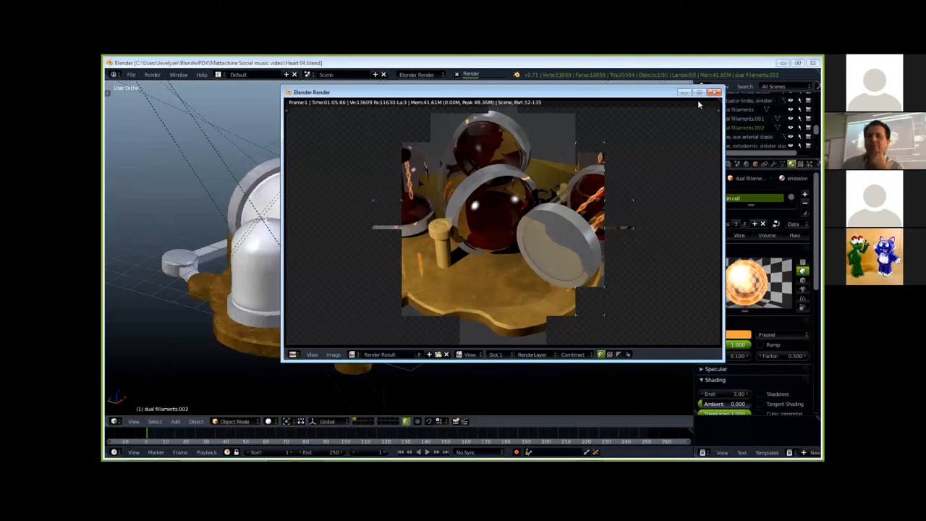
{"action": "left_click", "coordinate": [714, 92]}
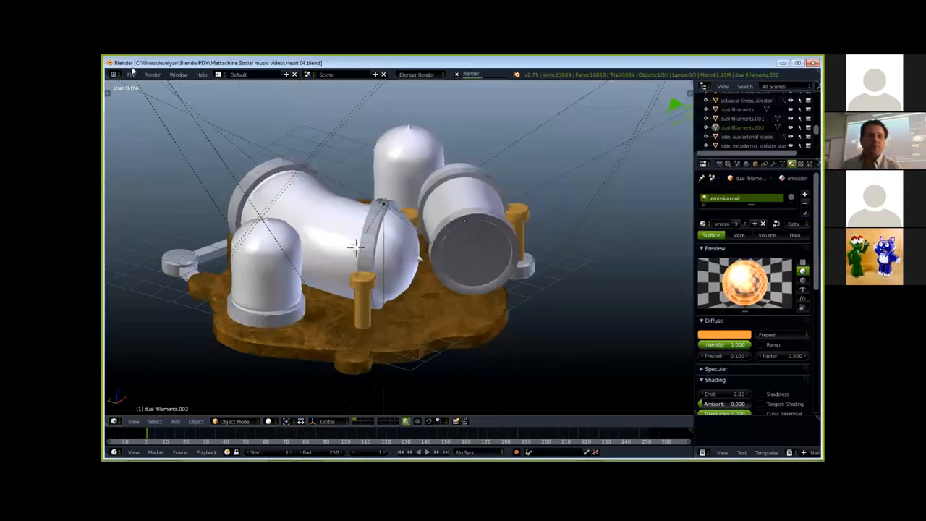
{"action": "left_click", "coordinate": [131, 74]}
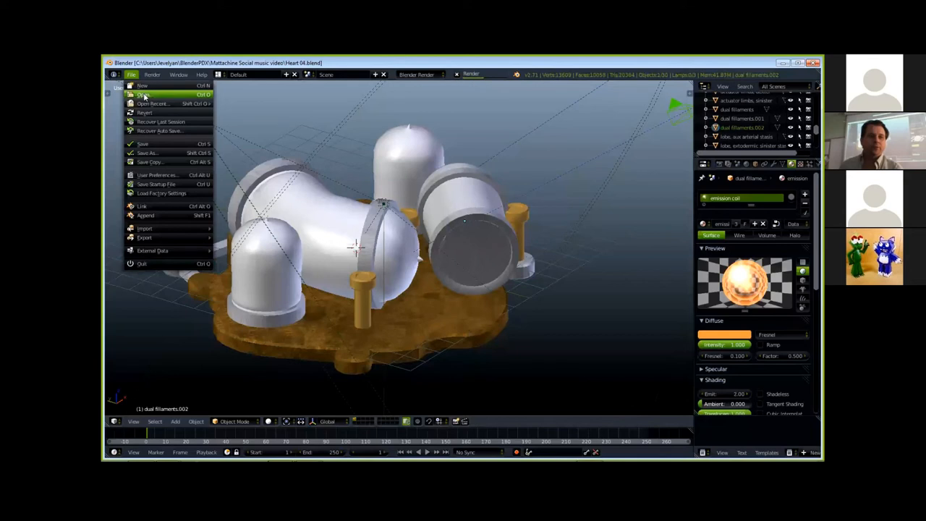
{"action": "left_click", "coordinate": [144, 95]}
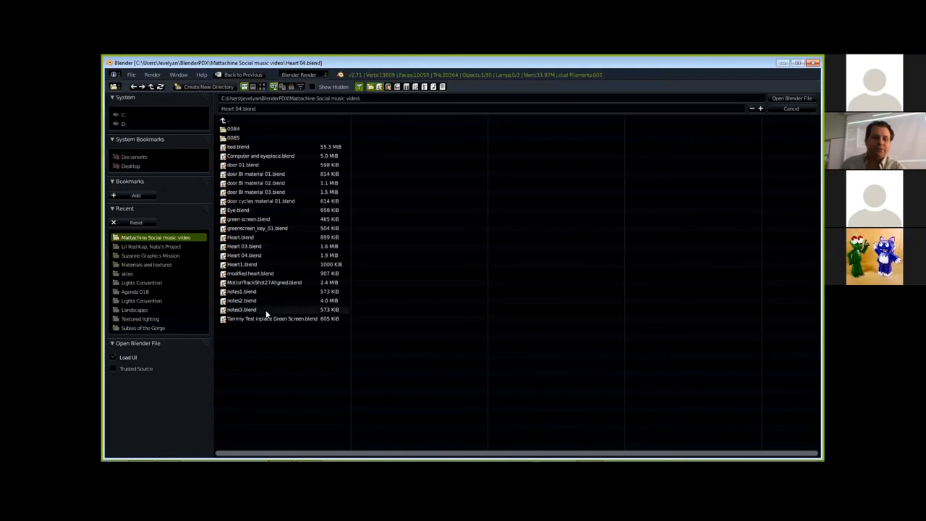
{"action": "double_click", "coordinate": [244, 255]}
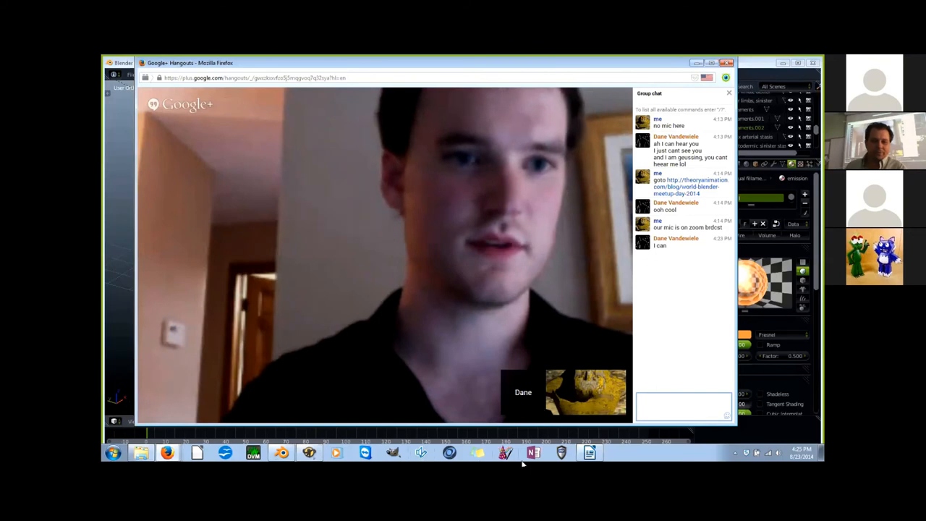
Step: Open the B-PDX v3+ folder and select 'B-PDX Splash, battle dress, light'
{"action": "left_click", "coordinate": [590, 452]}
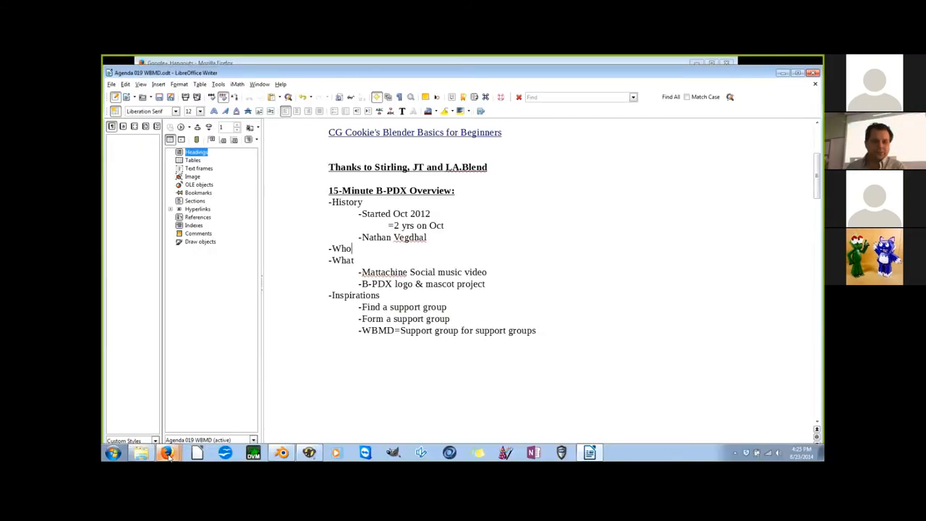
{"action": "left_click", "coordinate": [141, 452]}
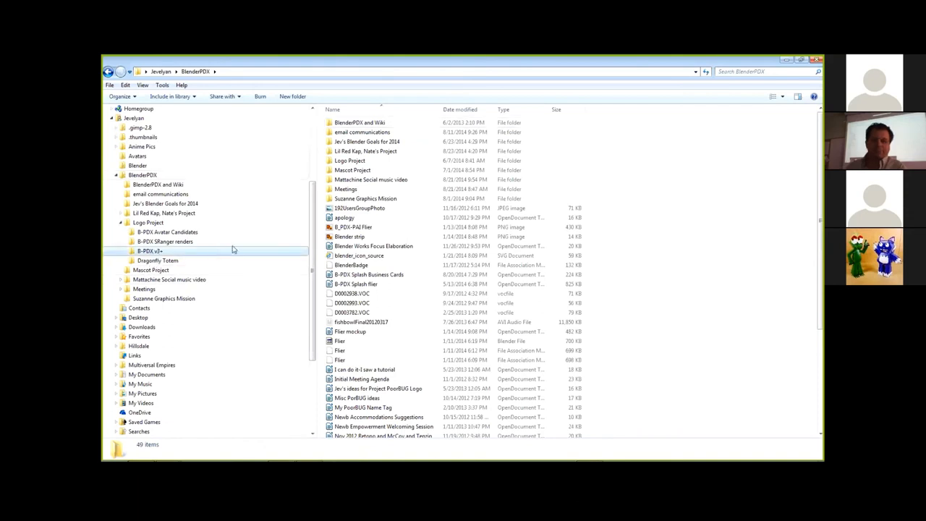
{"action": "double_click", "coordinate": [150, 251]}
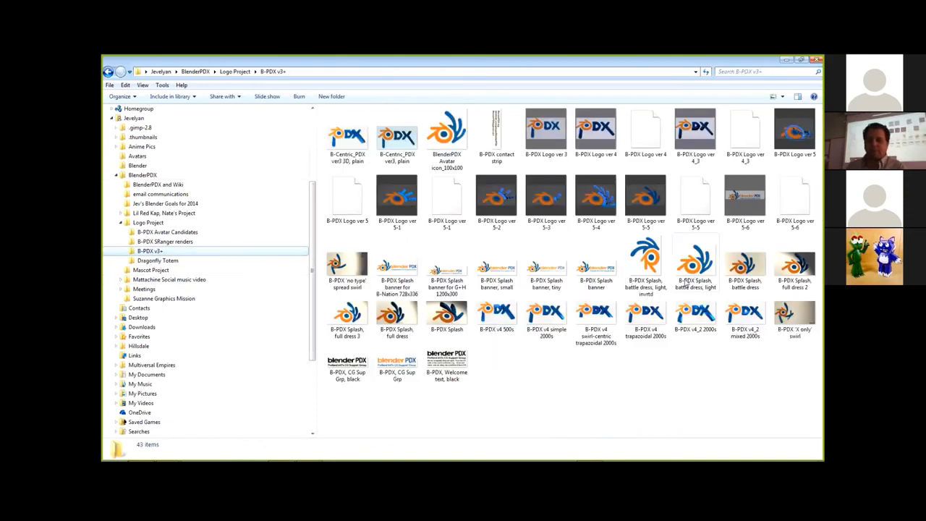
{"action": "left_click", "coordinate": [694, 261]}
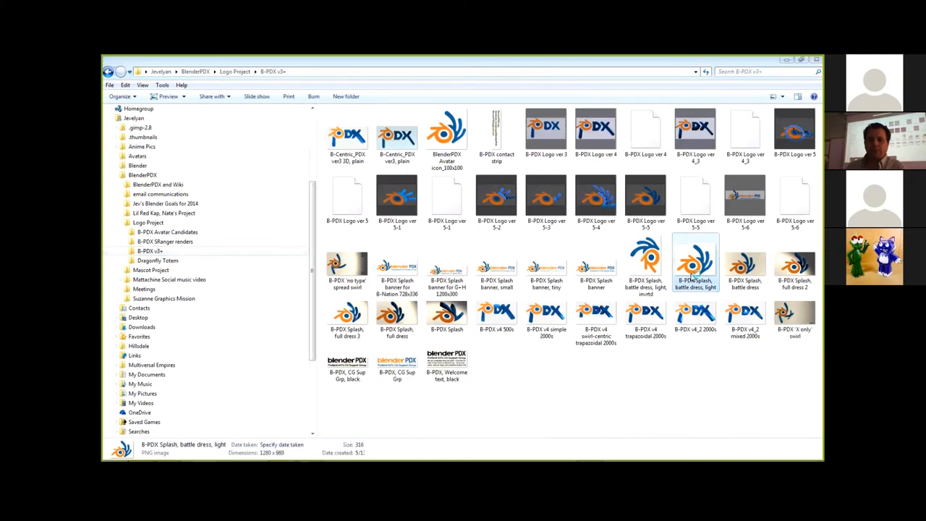
Step: Open the orange-and-blue B-PDX splash logo full-size in Photo Viewer, then close it
{"action": "double_click", "coordinate": [694, 262]}
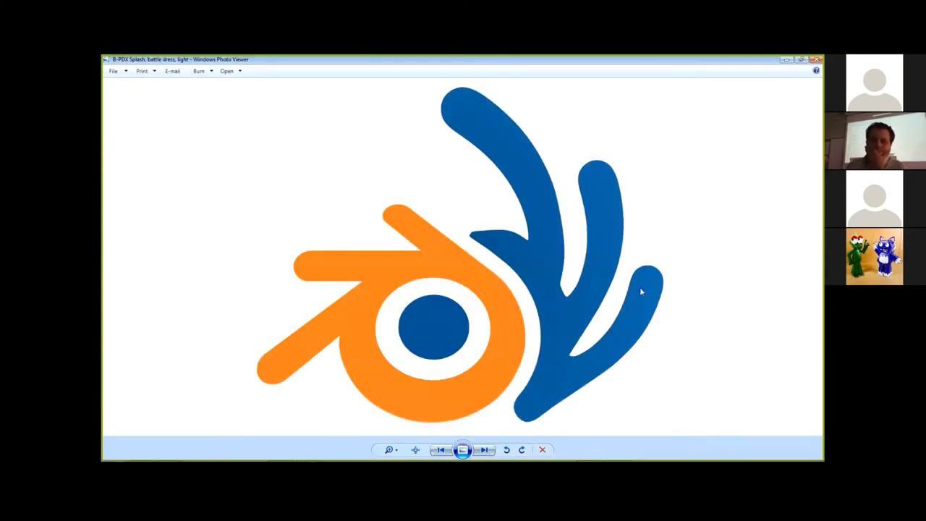
{"action": "mouse_move", "coordinate": [606, 321]}
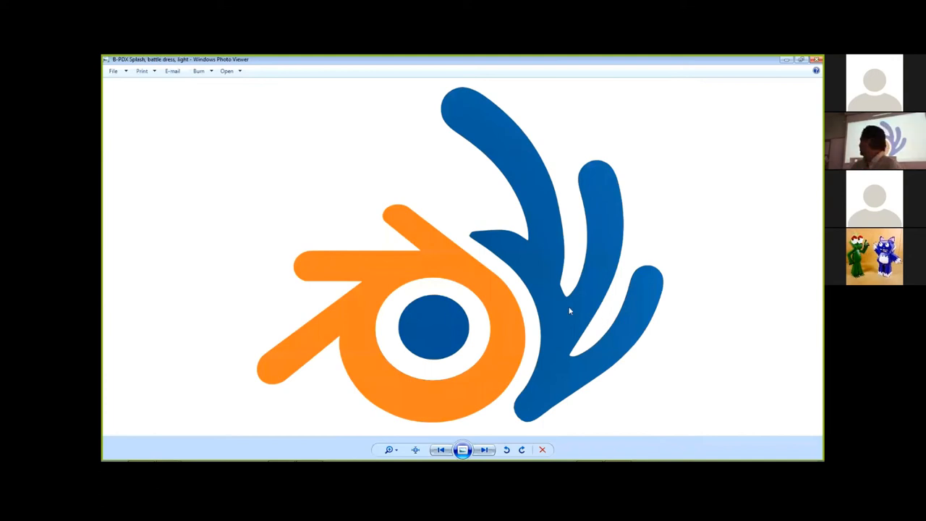
{"action": "mouse_move", "coordinate": [564, 358]}
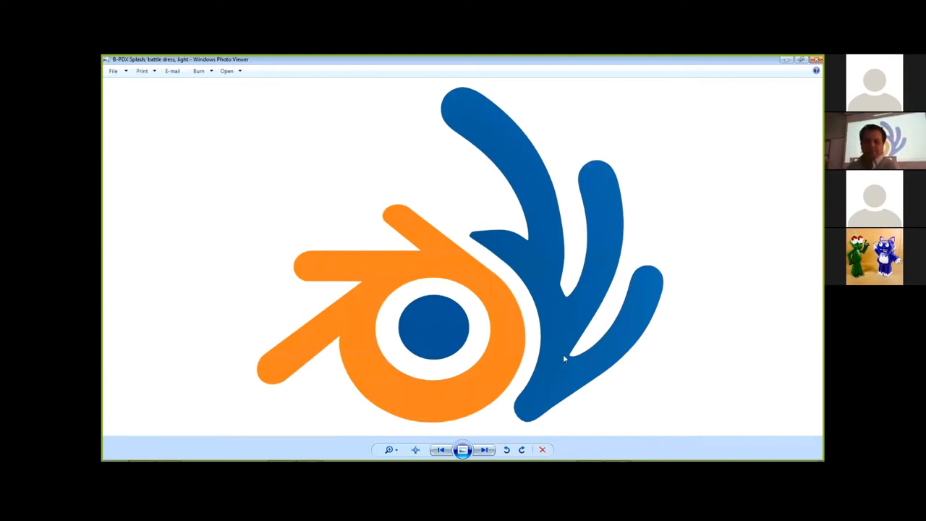
{"action": "mouse_move", "coordinate": [491, 193]}
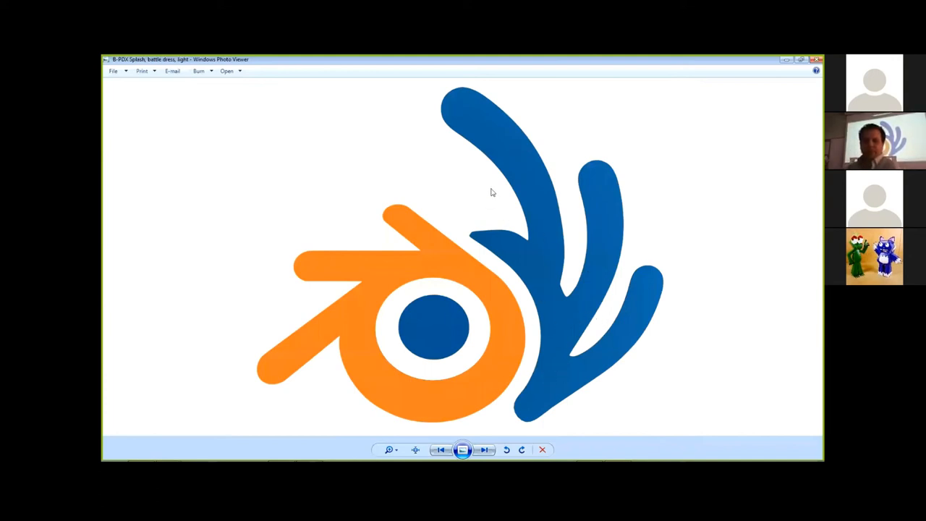
{"action": "mouse_move", "coordinate": [597, 249]}
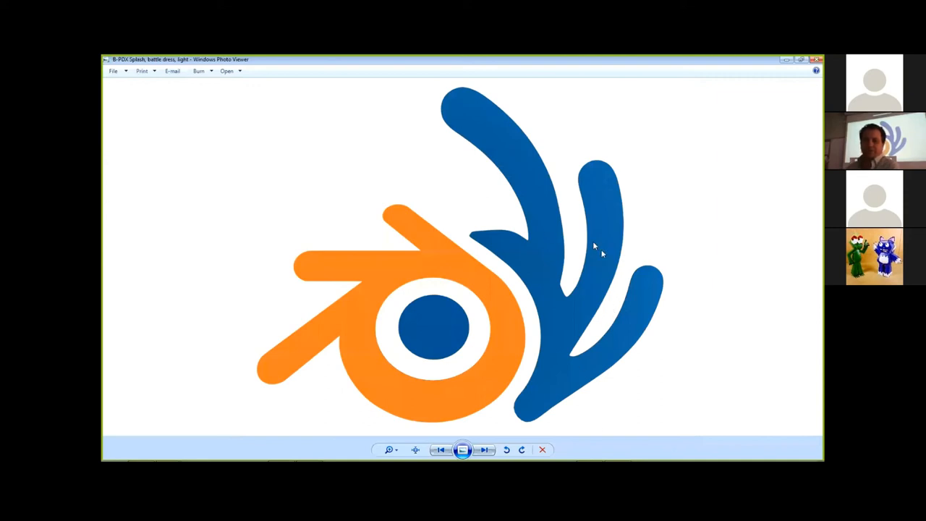
{"action": "mouse_move", "coordinate": [572, 347]}
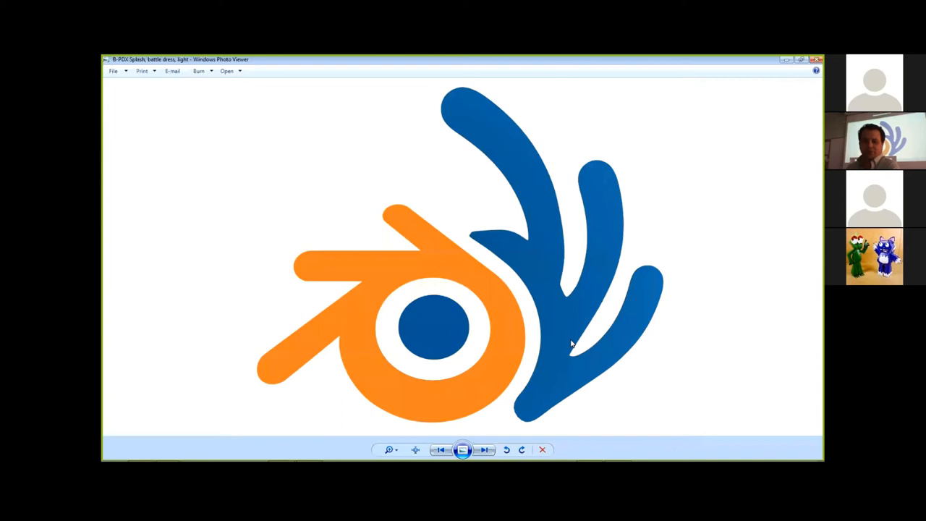
{"action": "mouse_move", "coordinate": [421, 260]}
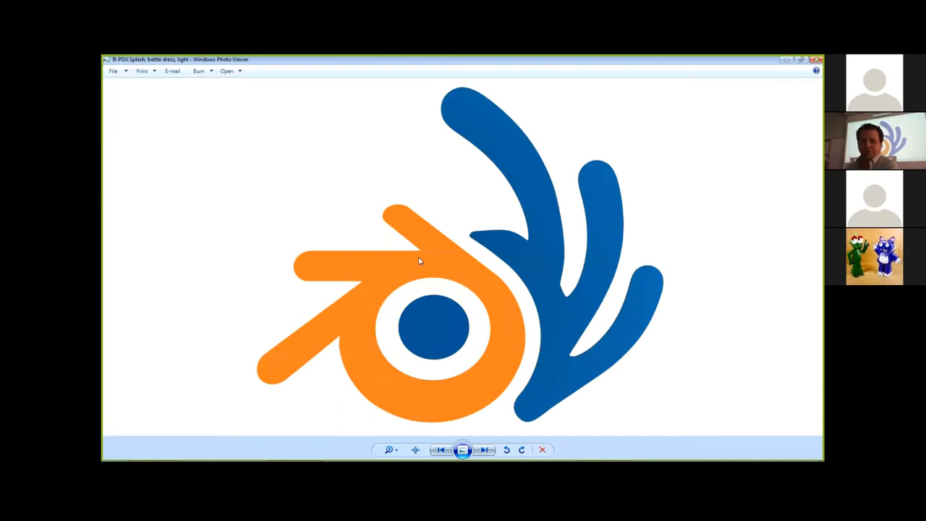
{"action": "mouse_move", "coordinate": [304, 335]}
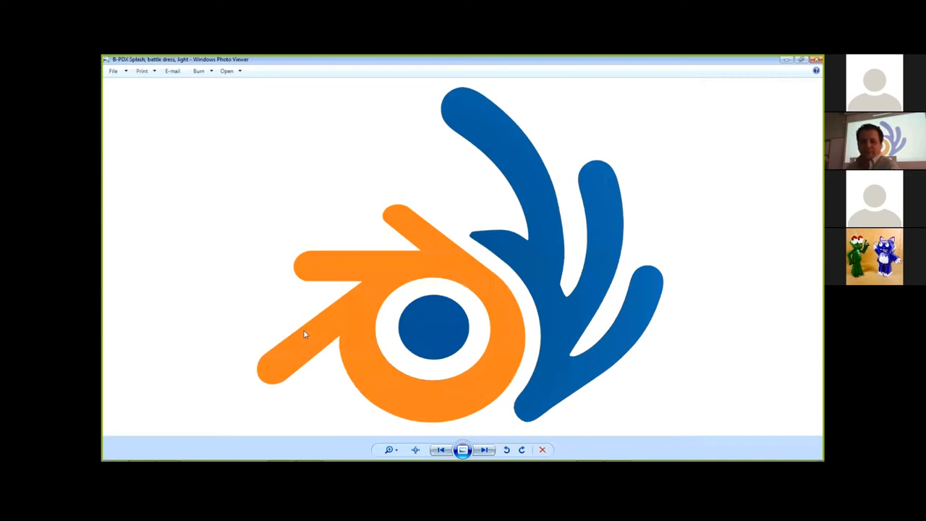
{"action": "mouse_move", "coordinate": [349, 332]}
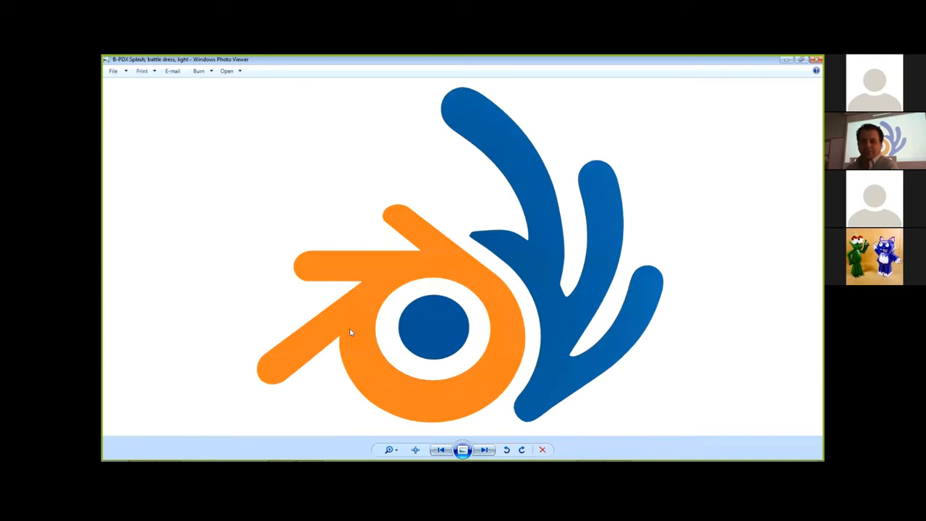
{"action": "mouse_move", "coordinate": [577, 59]}
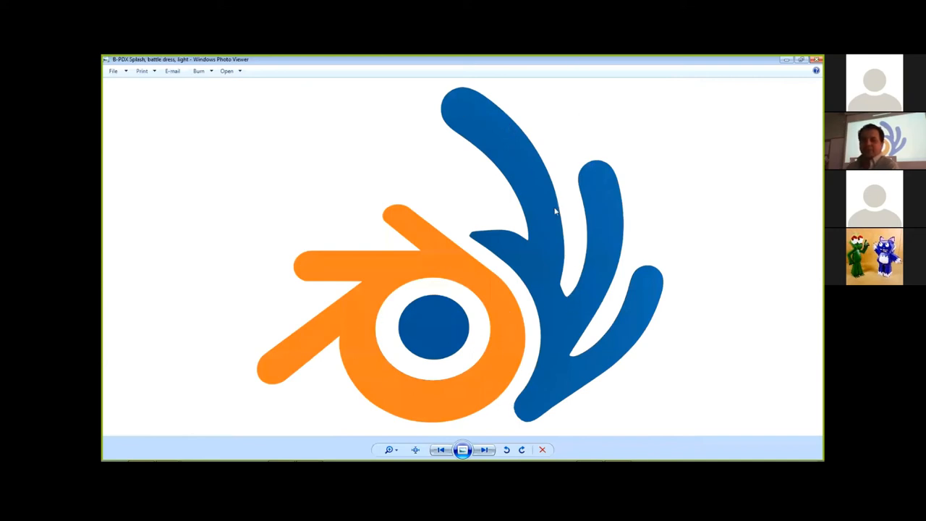
{"action": "mouse_move", "coordinate": [605, 242]}
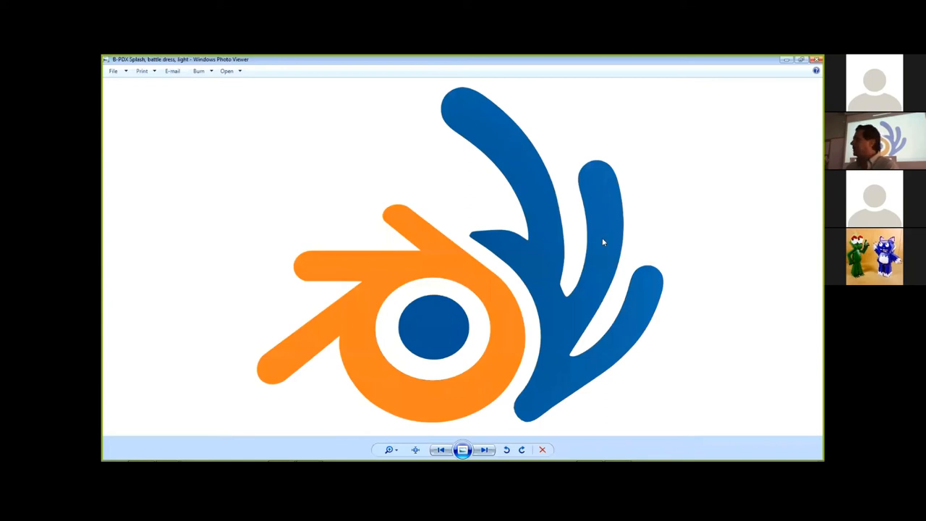
{"action": "mouse_move", "coordinate": [800, 76]}
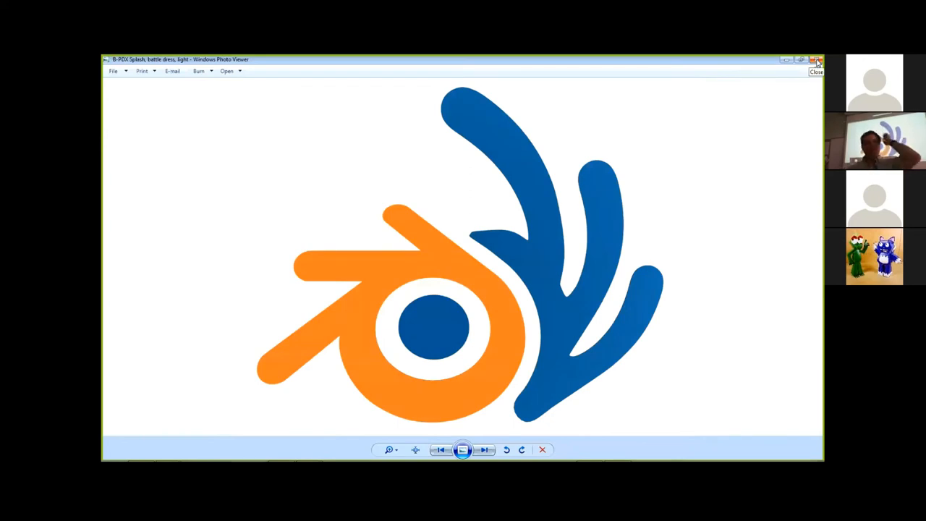
{"action": "mouse_move", "coordinate": [816, 71]}
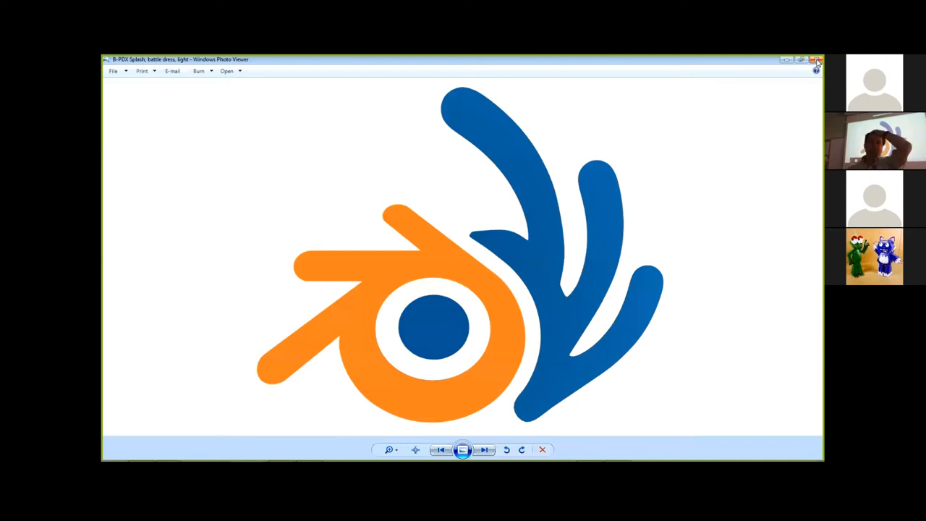
{"action": "left_click", "coordinate": [816, 60]}
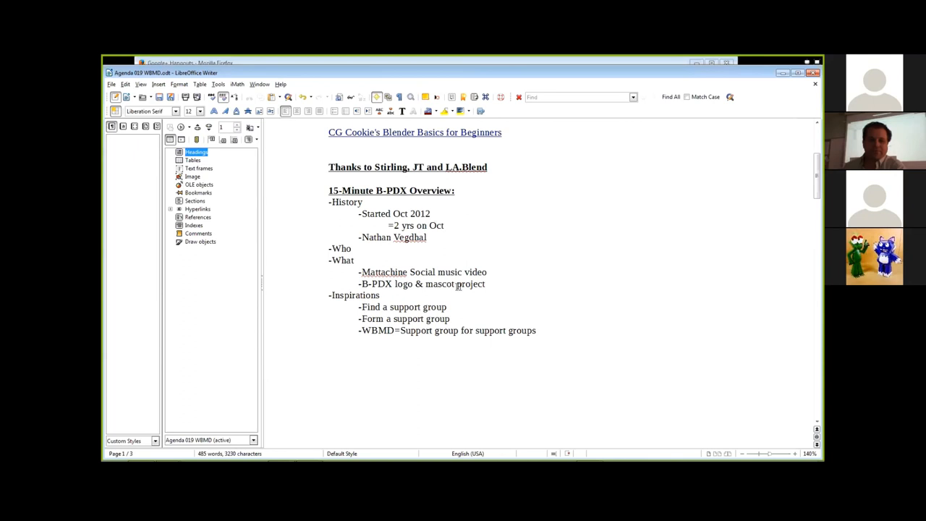
{"action": "mouse_move", "coordinate": [550, 261]}
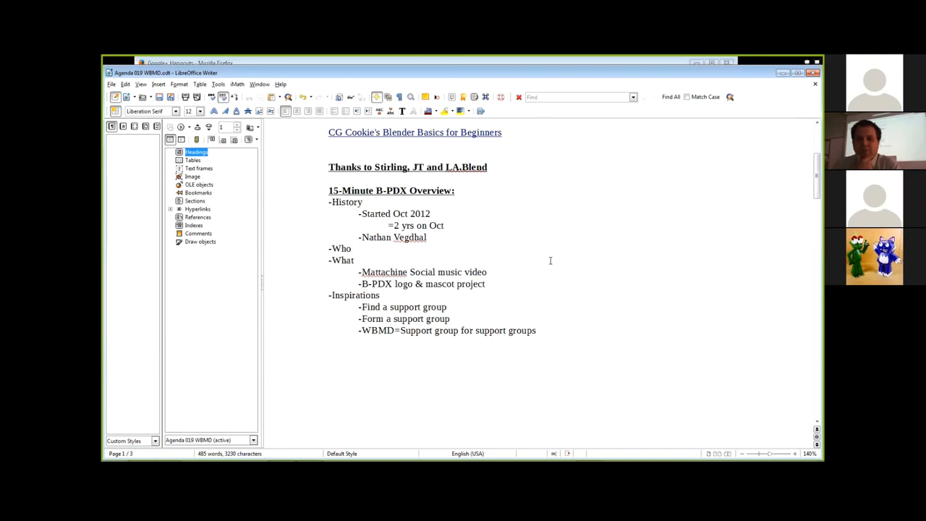
Step: Review the agenda's B-PDX overview, then switch back to the Google+ Hangouts Firefox window
{"action": "left_click", "coordinate": [352, 248]}
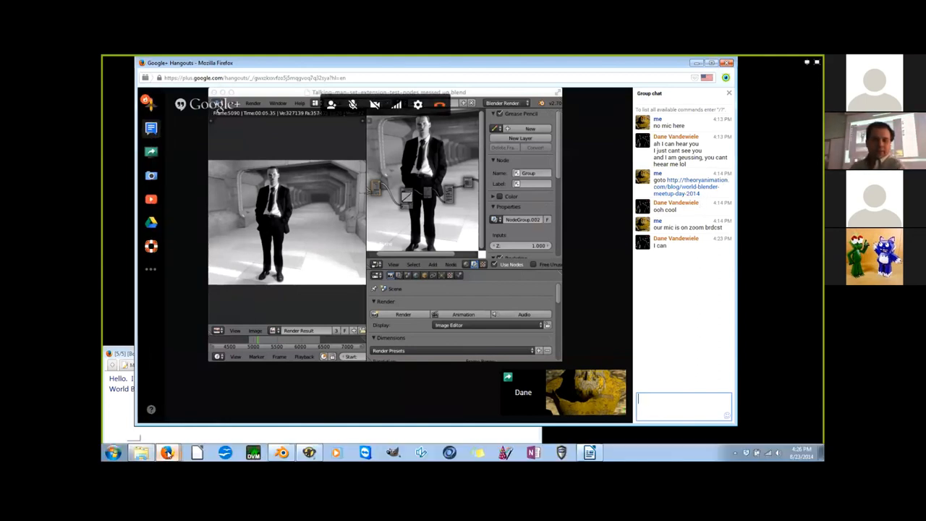
{"action": "left_click", "coordinate": [167, 452]}
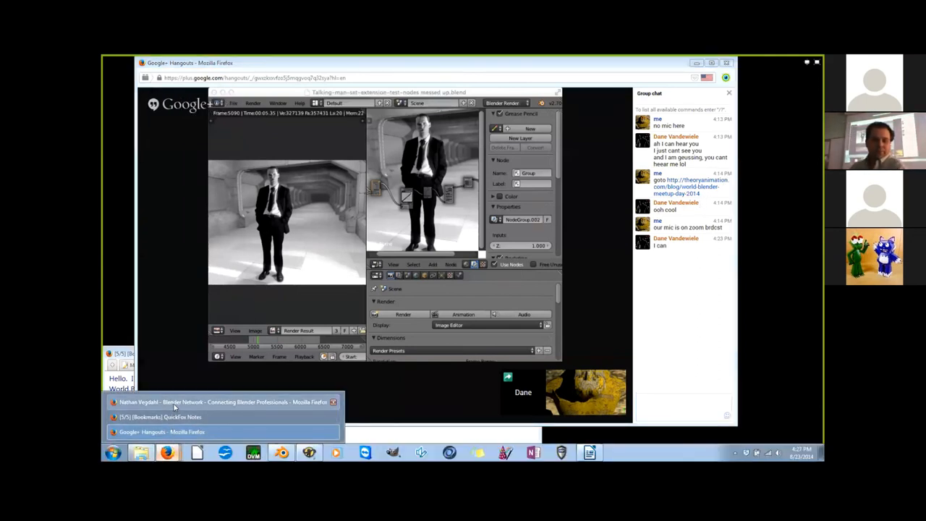